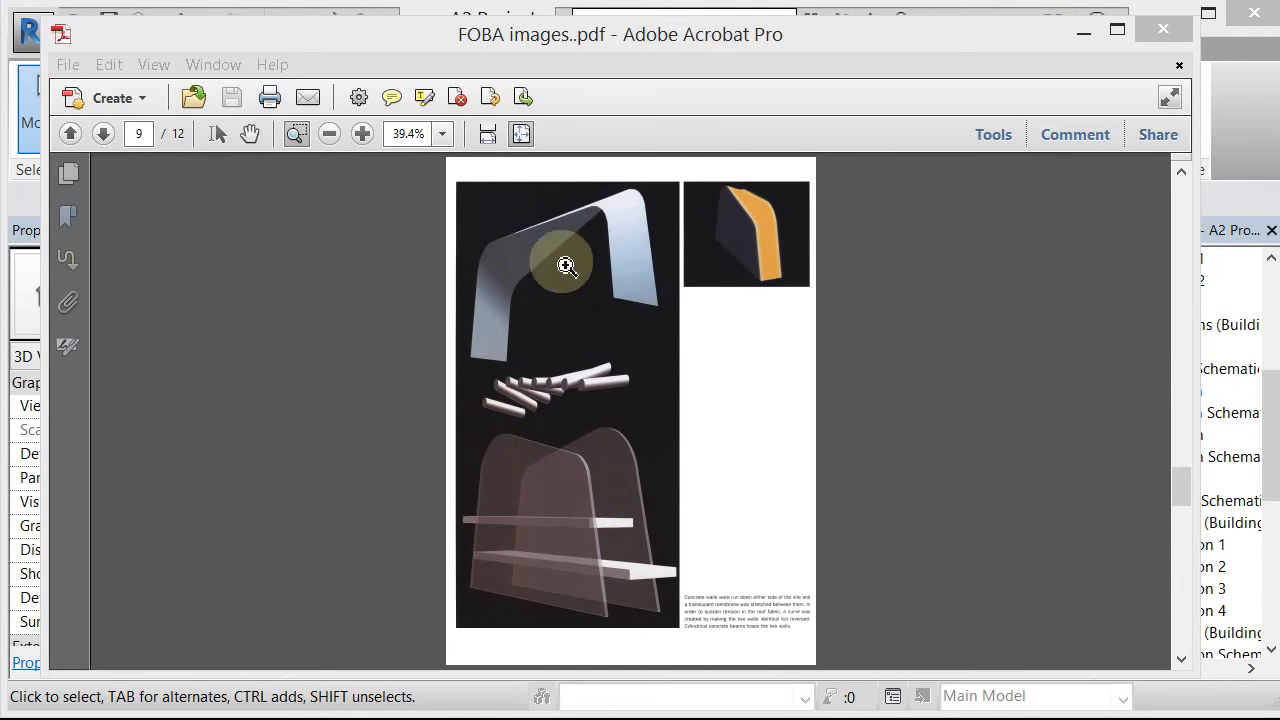
mouse_move(551, 443)
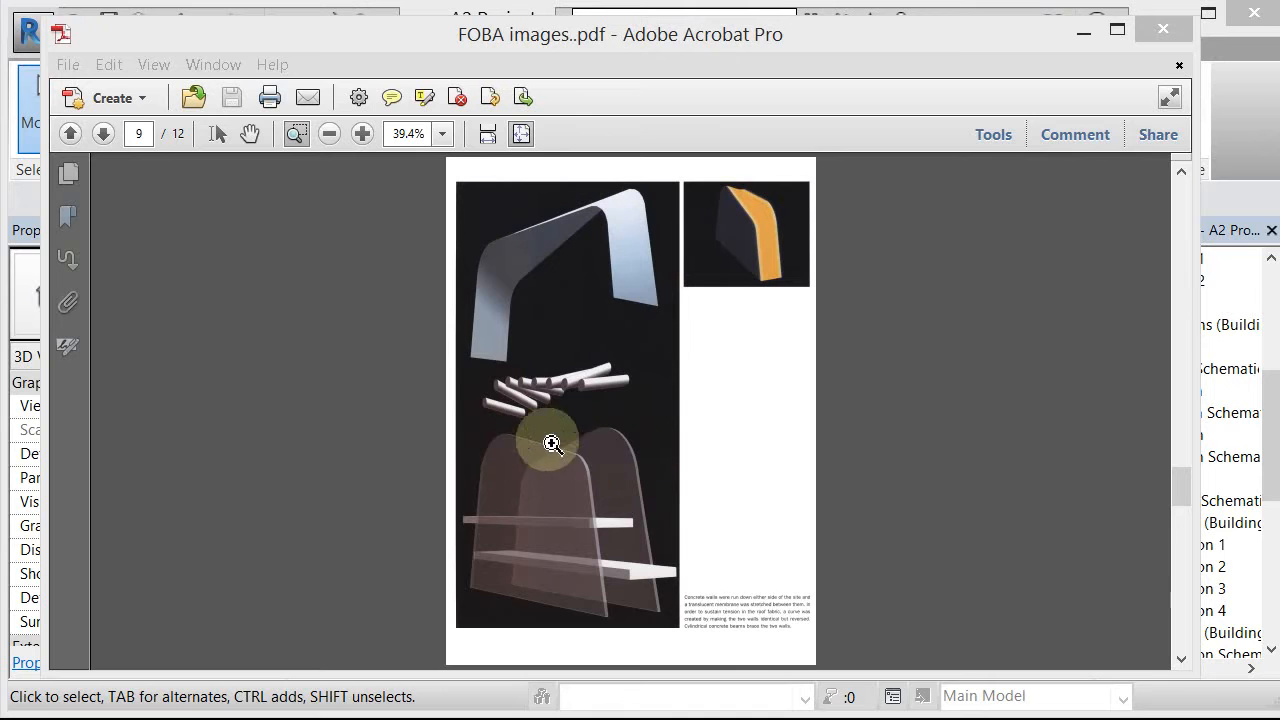
mouse_move(545, 243)
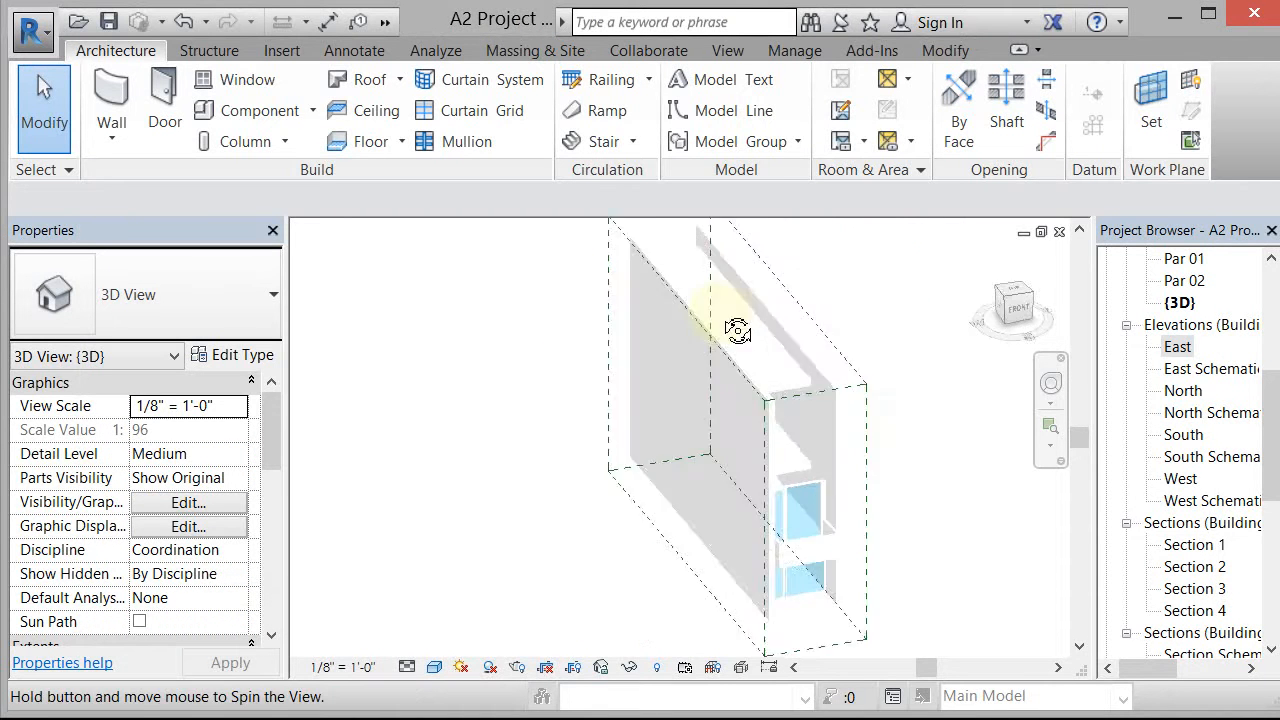
Orbit the 3D model, then open the East elevation from the Project Browser
left_click_drag(738, 330, 540, 320)
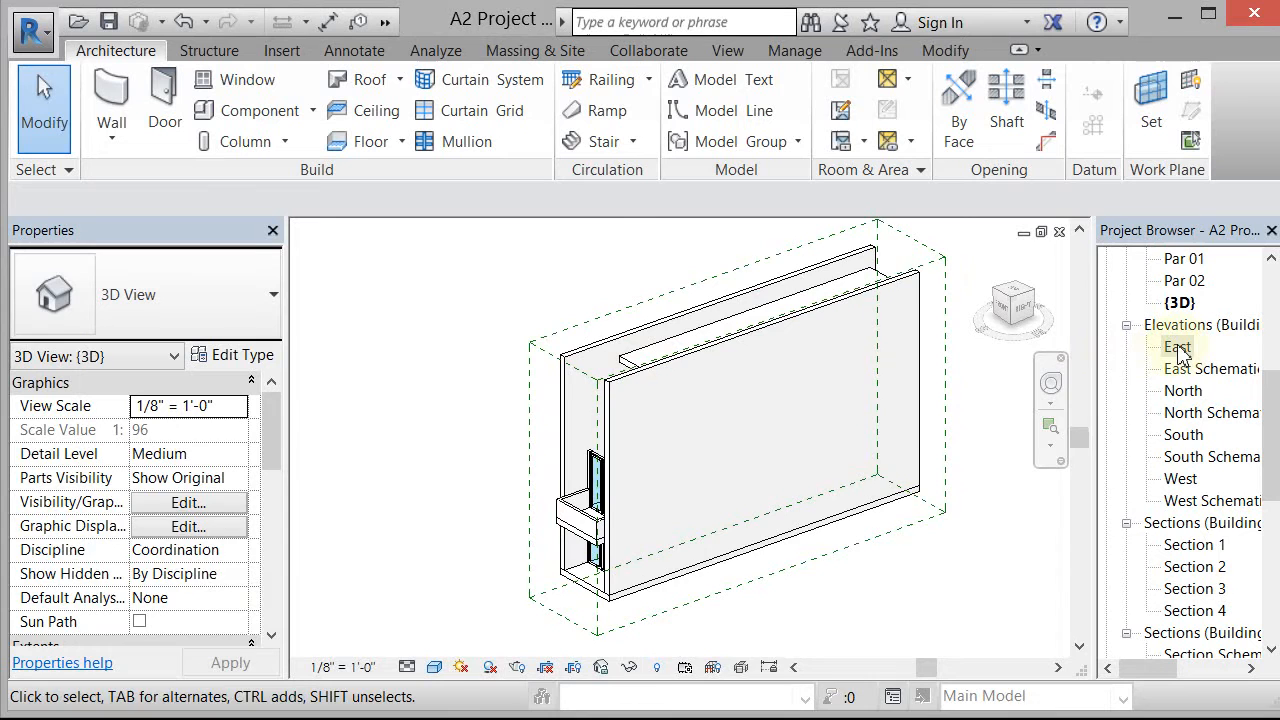
double_click(1178, 346)
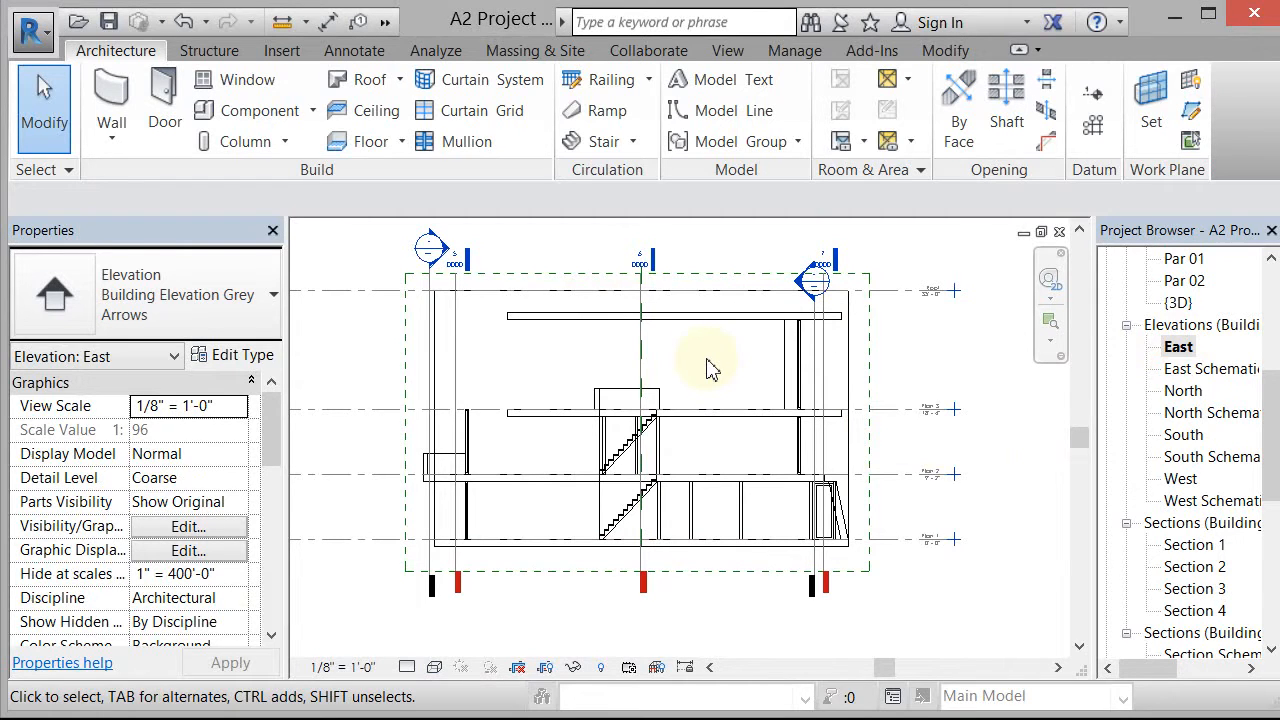
mouse_move(281, 50)
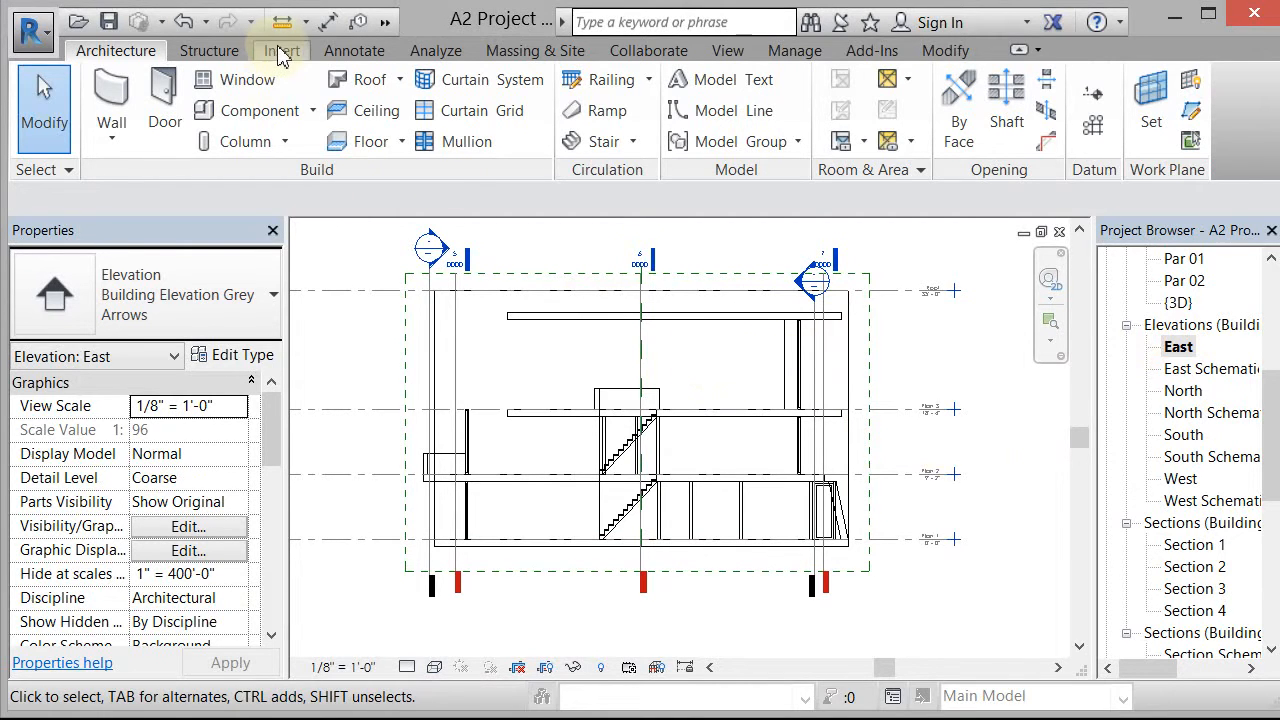
Link FOBA_Elev_1.dwg into the East elevation with Current view only checked
left_click(281, 50)
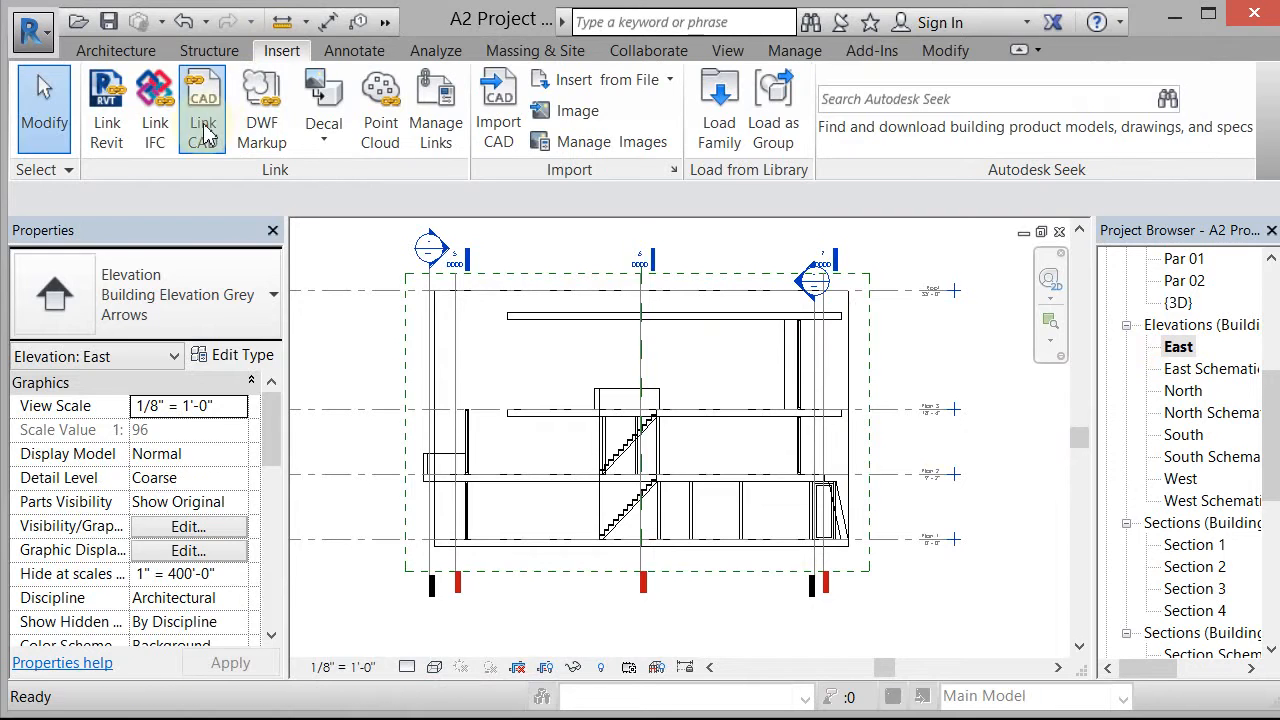
left_click(203, 100)
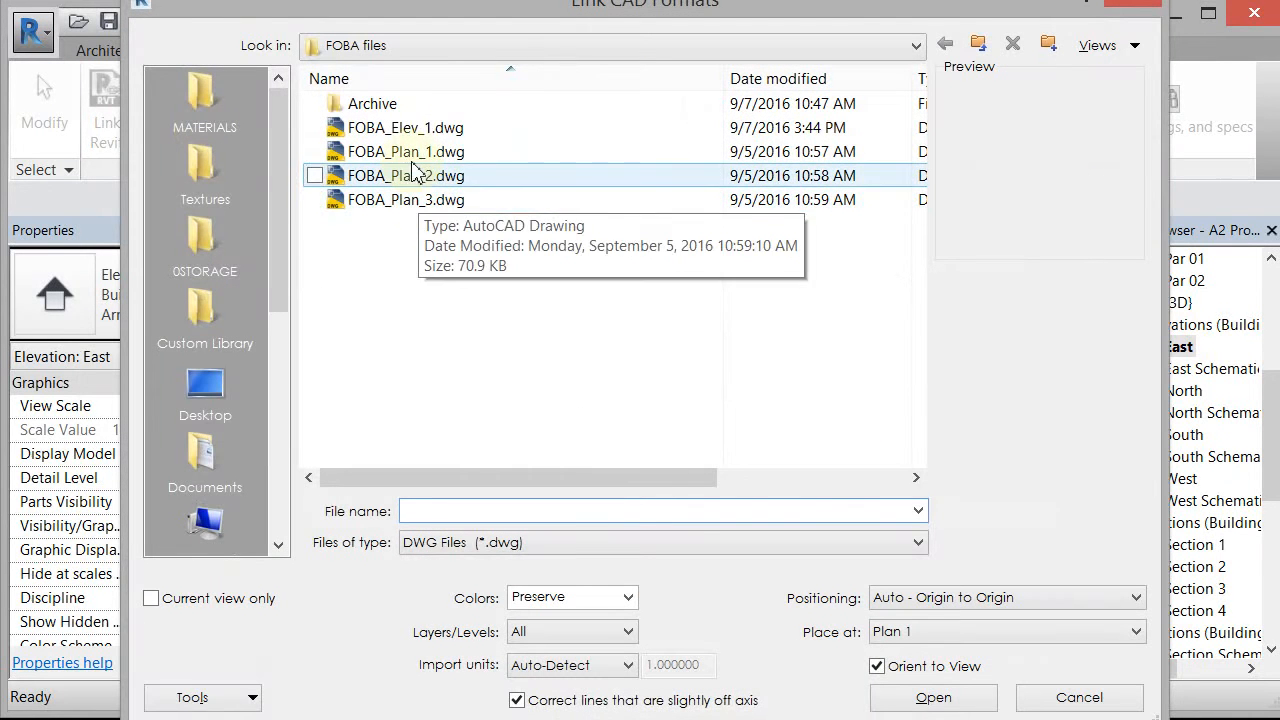
left_click(405, 127)
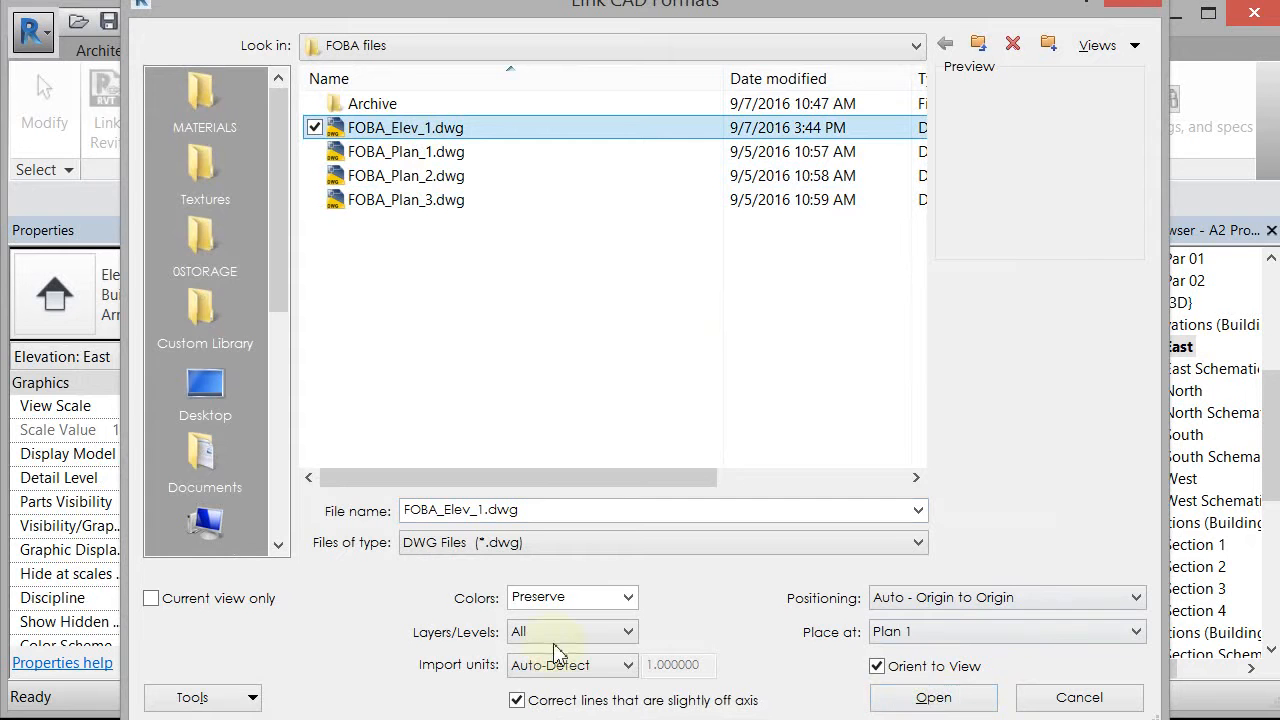
left_click(151, 598)
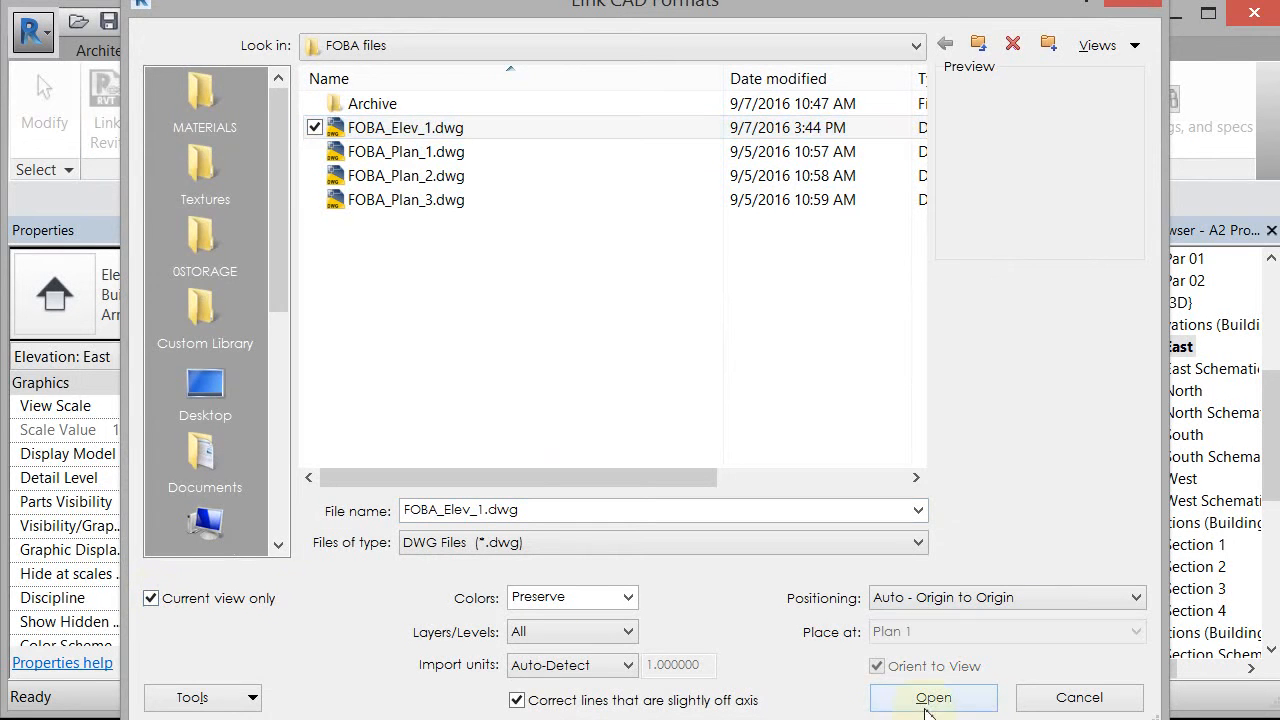
left_click(933, 697)
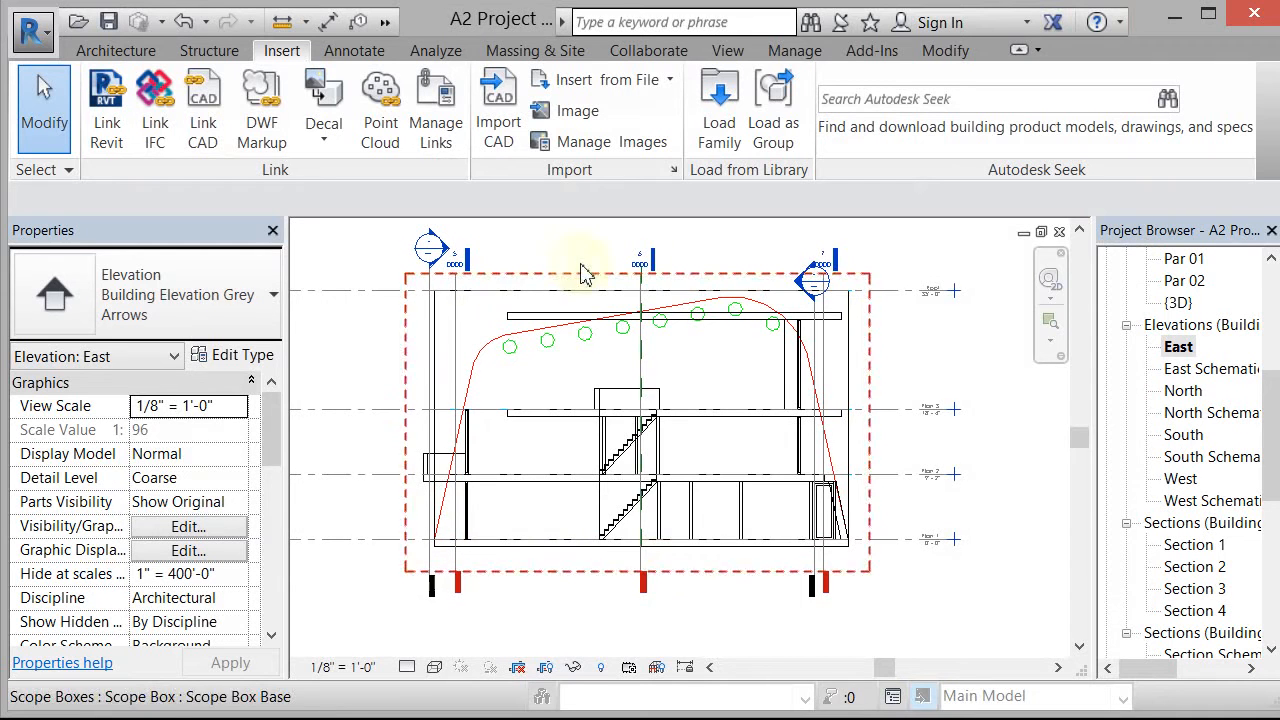
Deselect the scope box and select the Generic - Exterior 12" wall
left_click(460, 470)
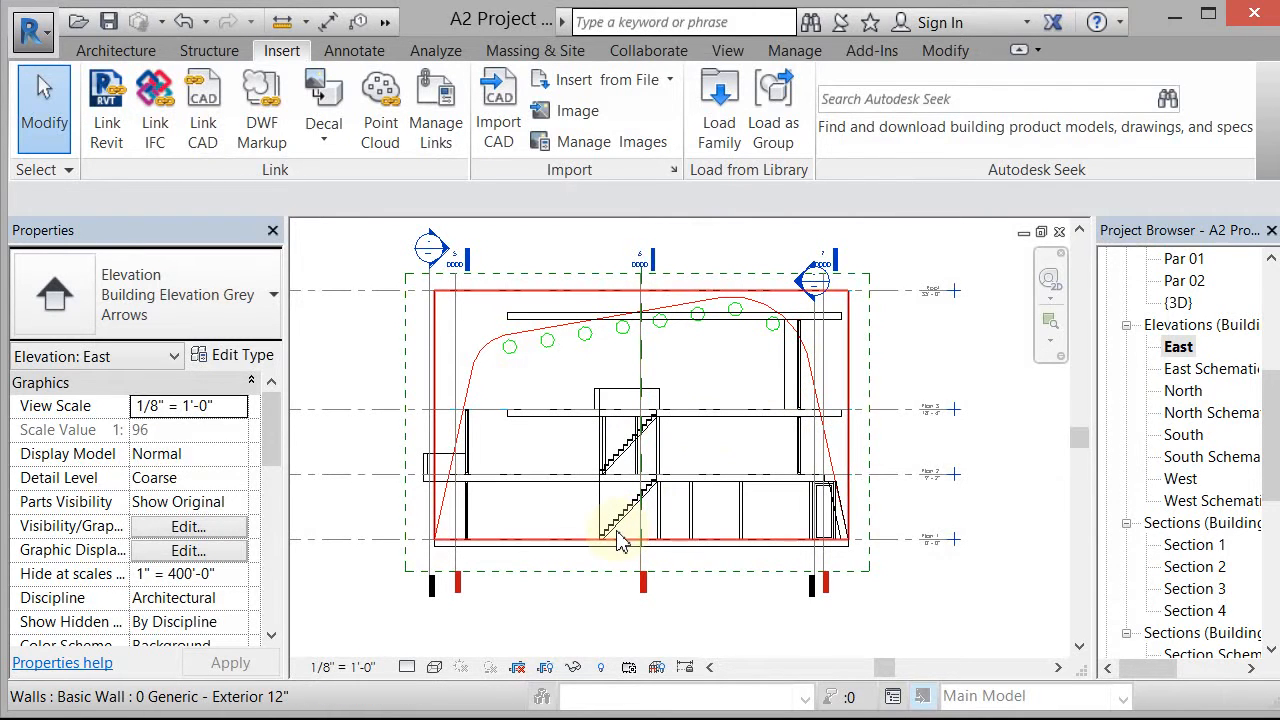
mouse_move(610, 545)
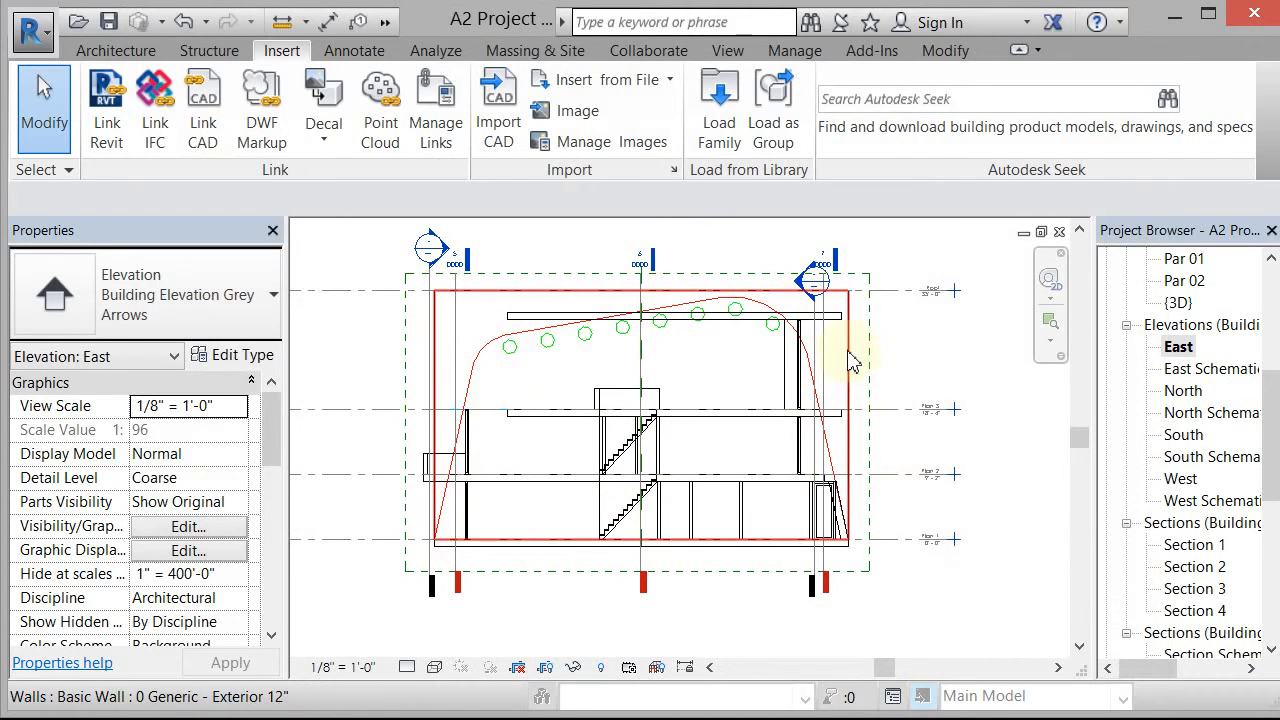
mouse_move(850, 360)
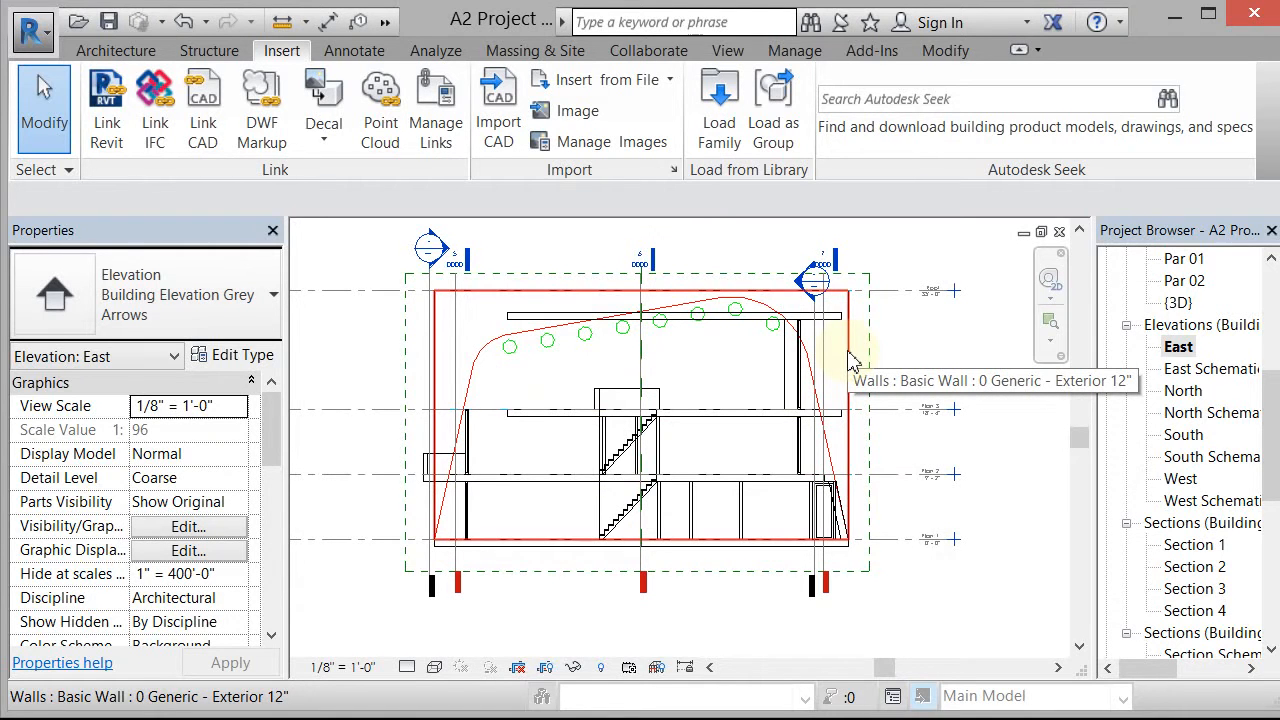
mouse_move(598, 305)
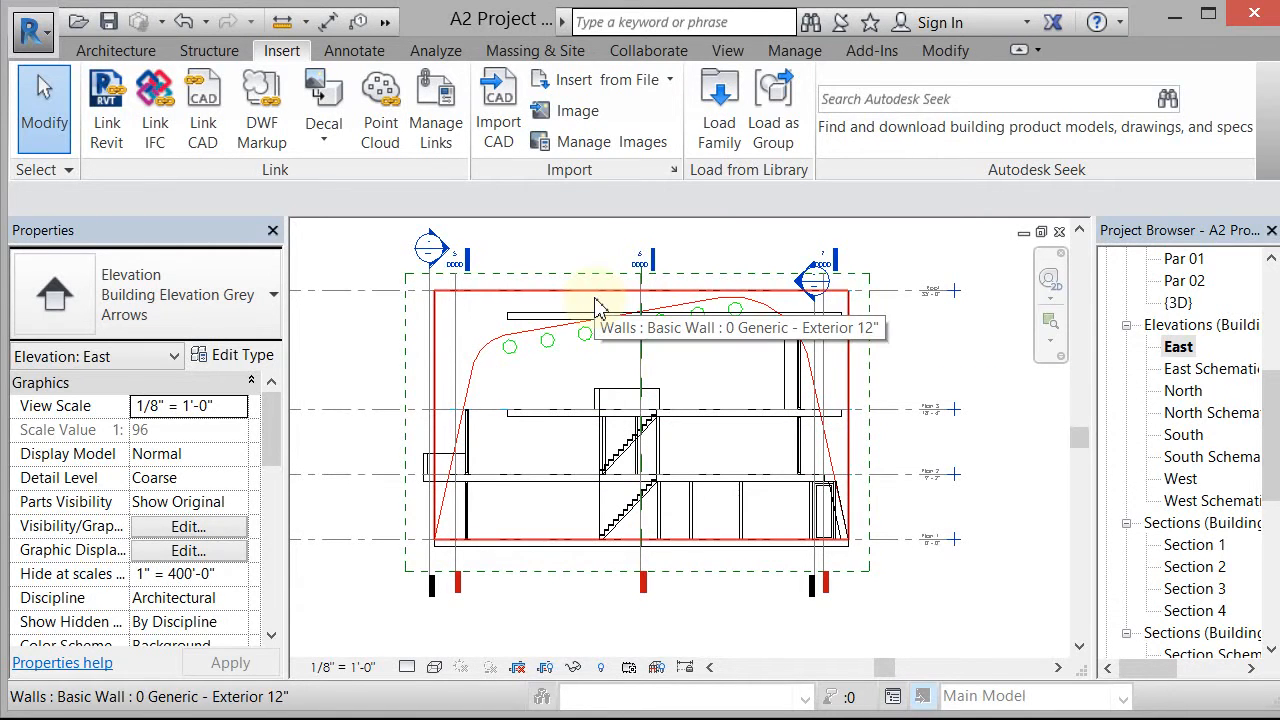
left_click(600, 315)
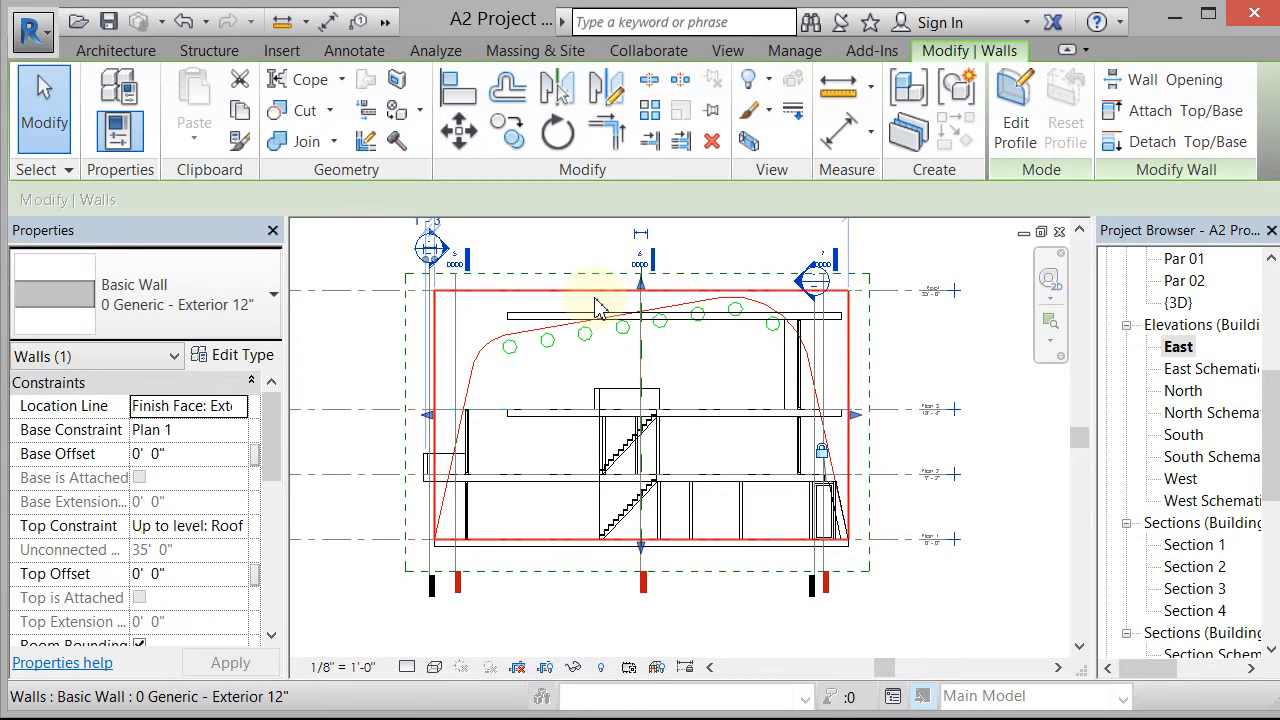
mouse_move(1013, 100)
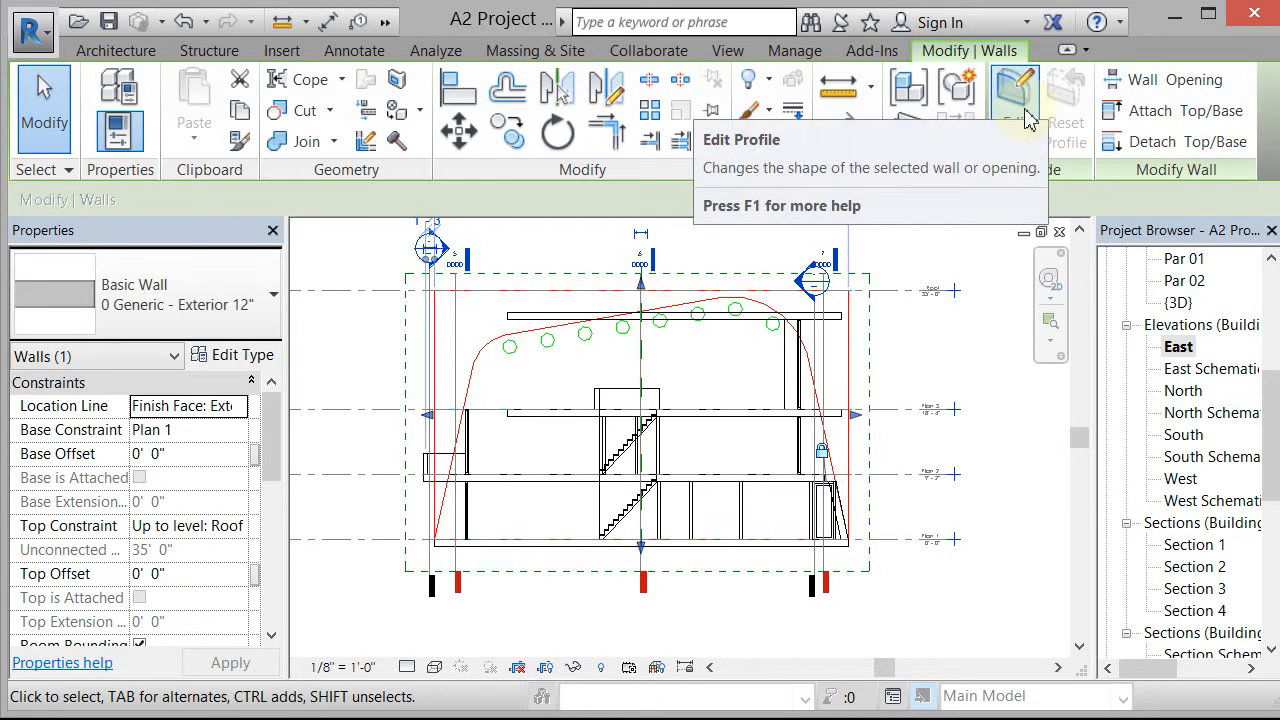
Edit the wall profile to trace the linked FOBA curve, dismissing the overlap warning, and finish
left_click(1014, 90)
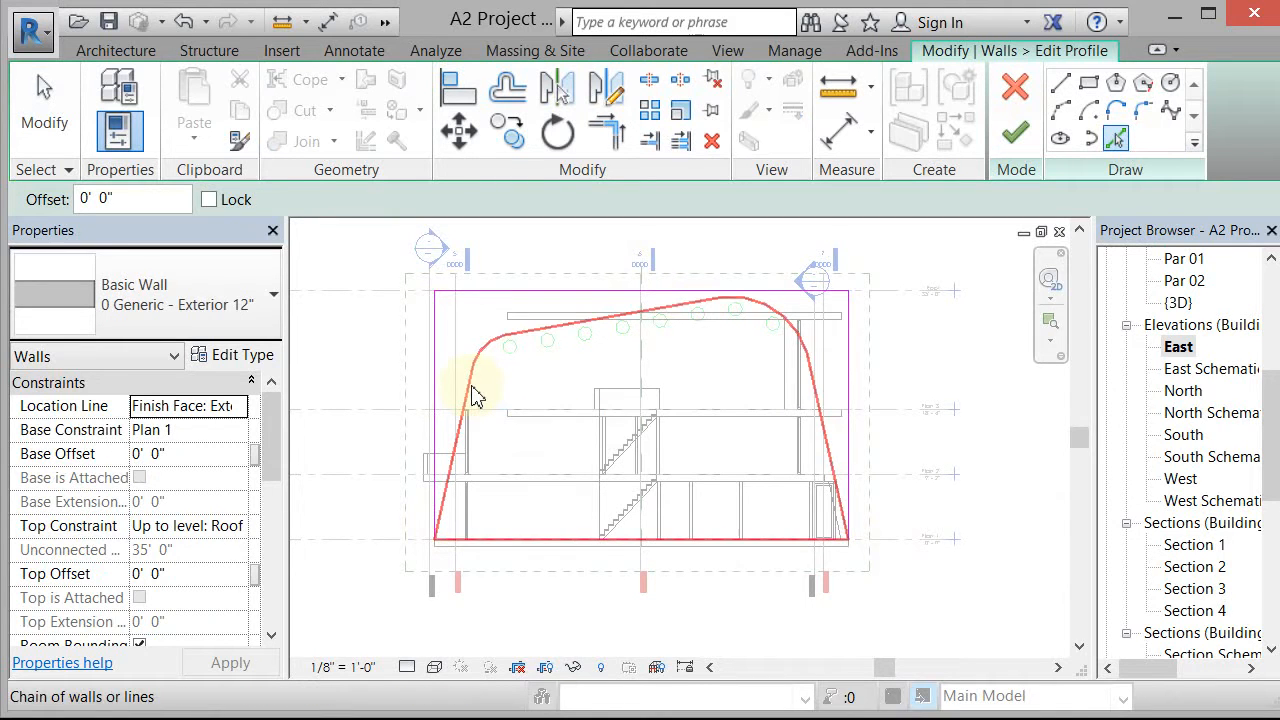
mouse_move(475, 395)
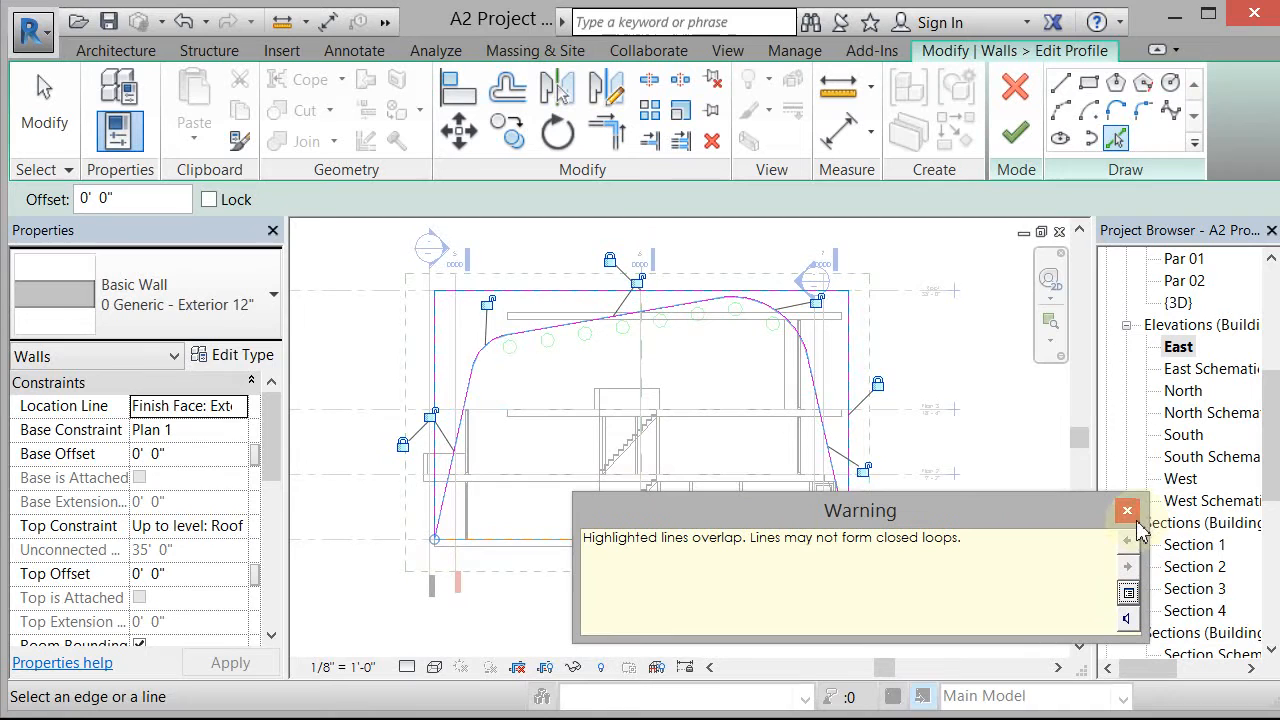
left_click(1127, 511)
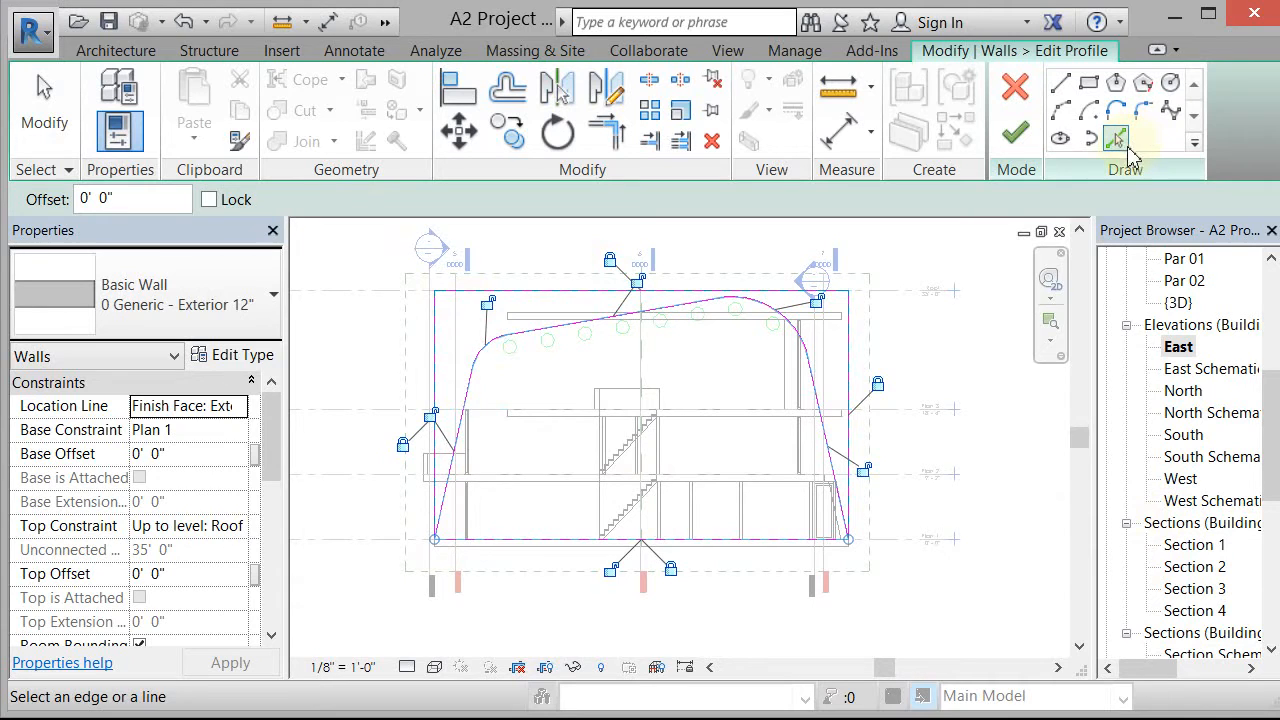
mouse_move(690, 540)
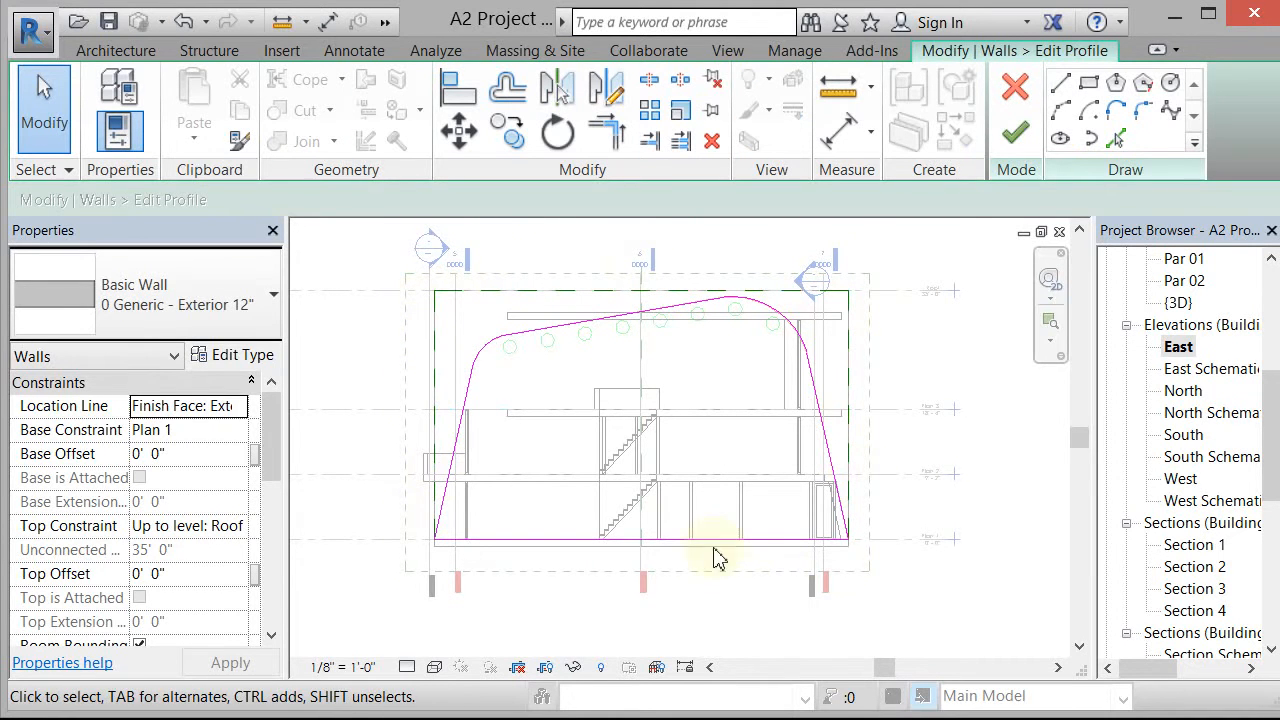
left_click(1014, 131)
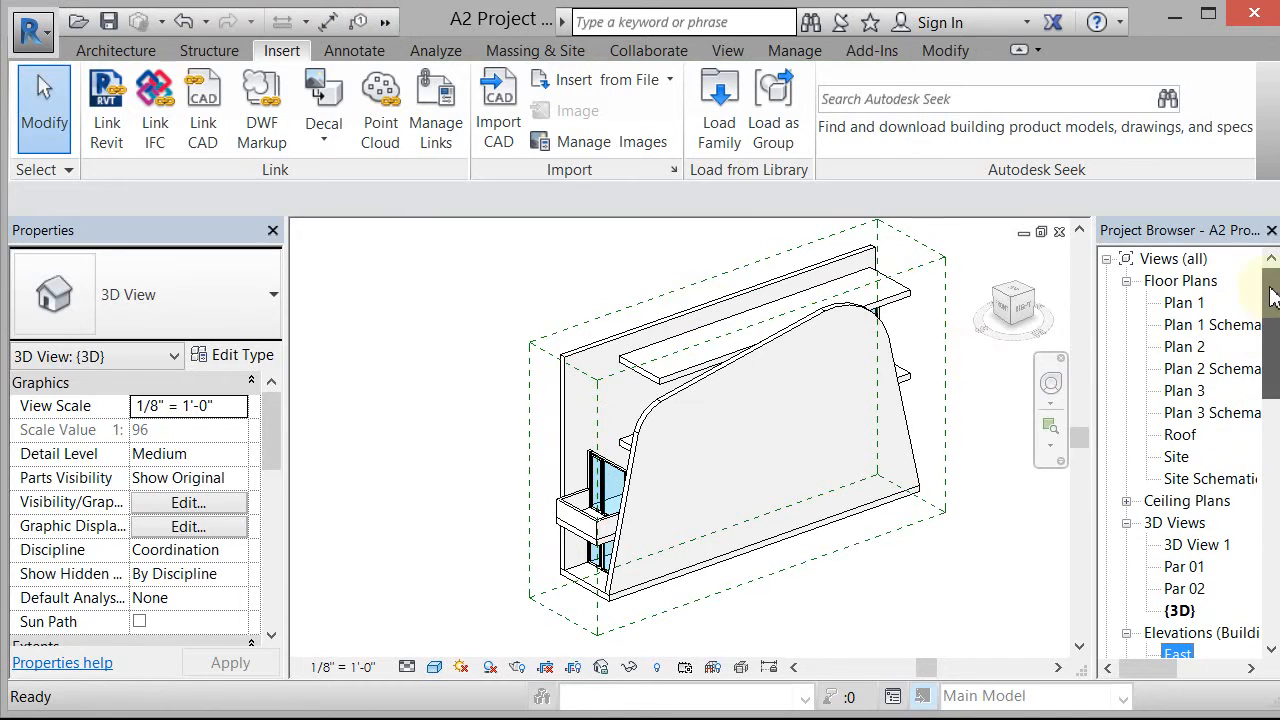
View the reshaped curved exterior wall in the {3D} view
left_click(880, 285)
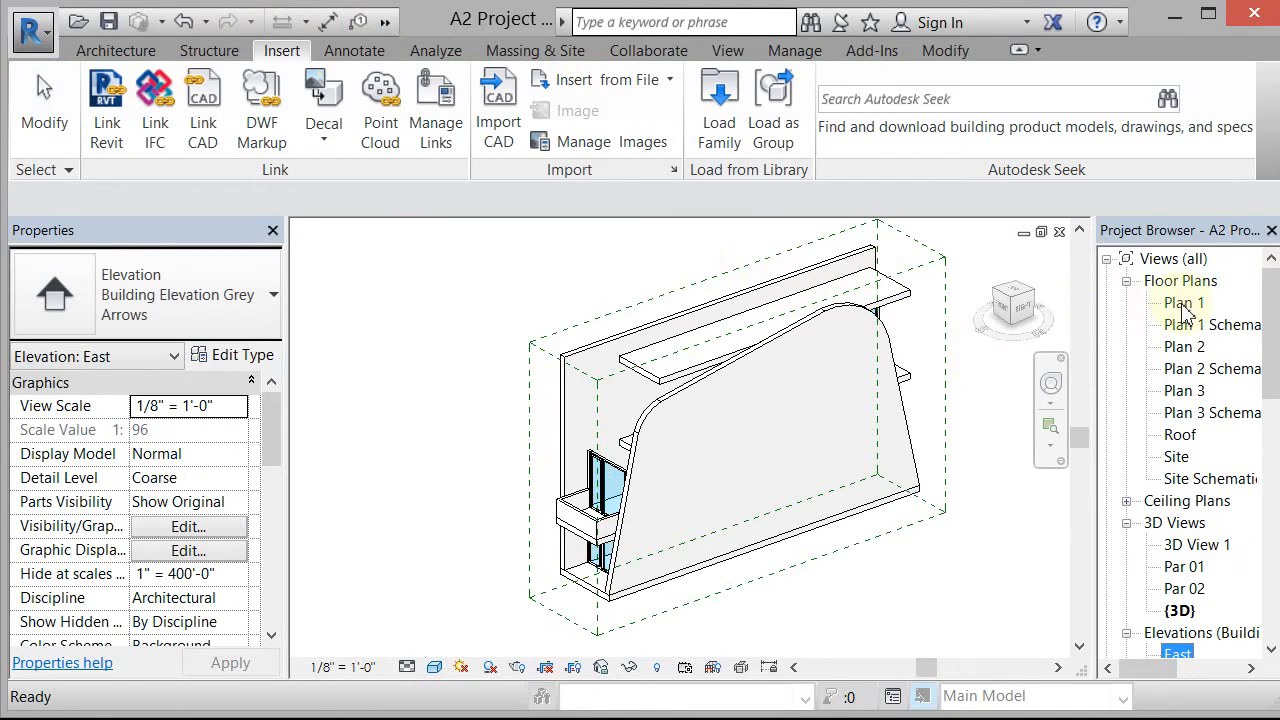
double_click(1184, 302)
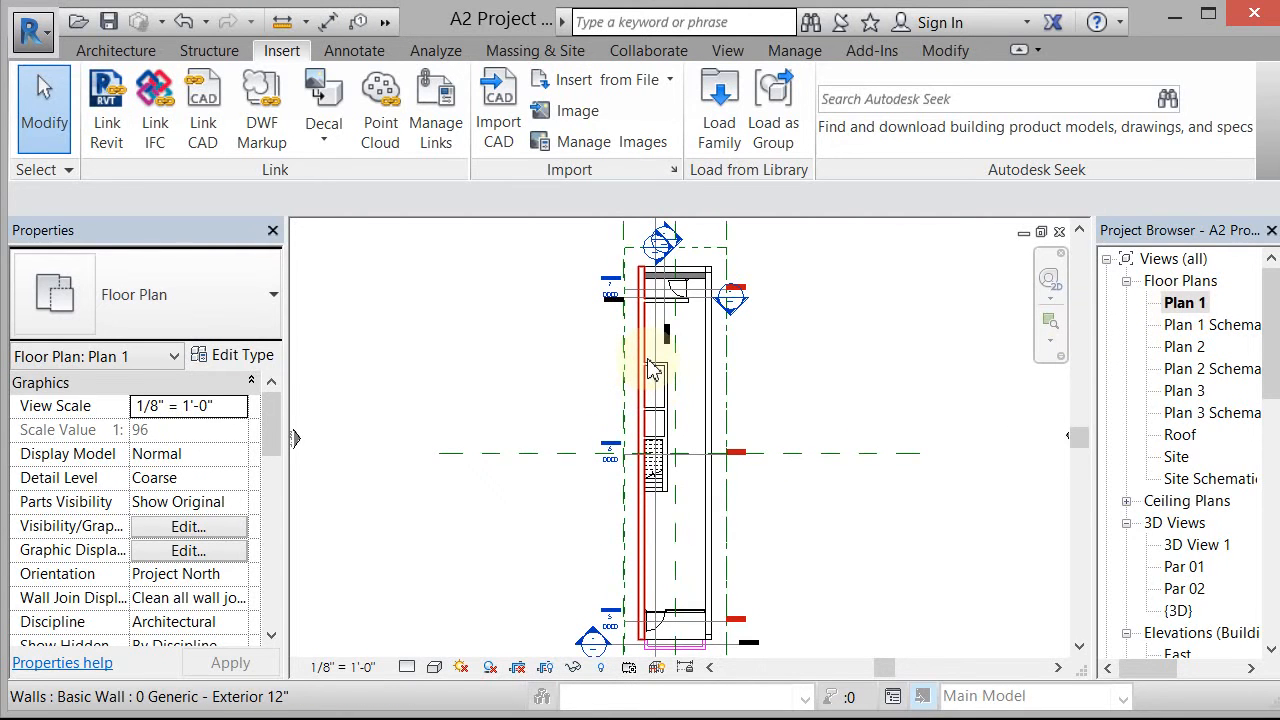
left_click(640, 360)
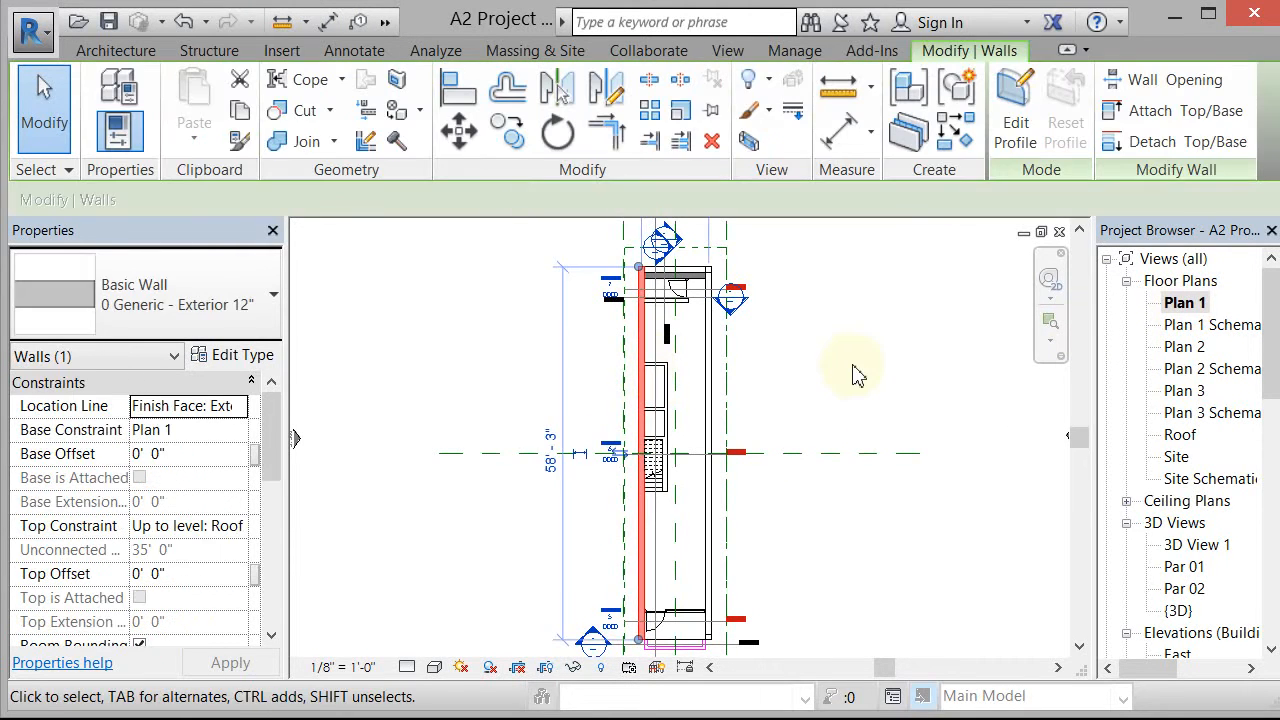
left_click(281, 50)
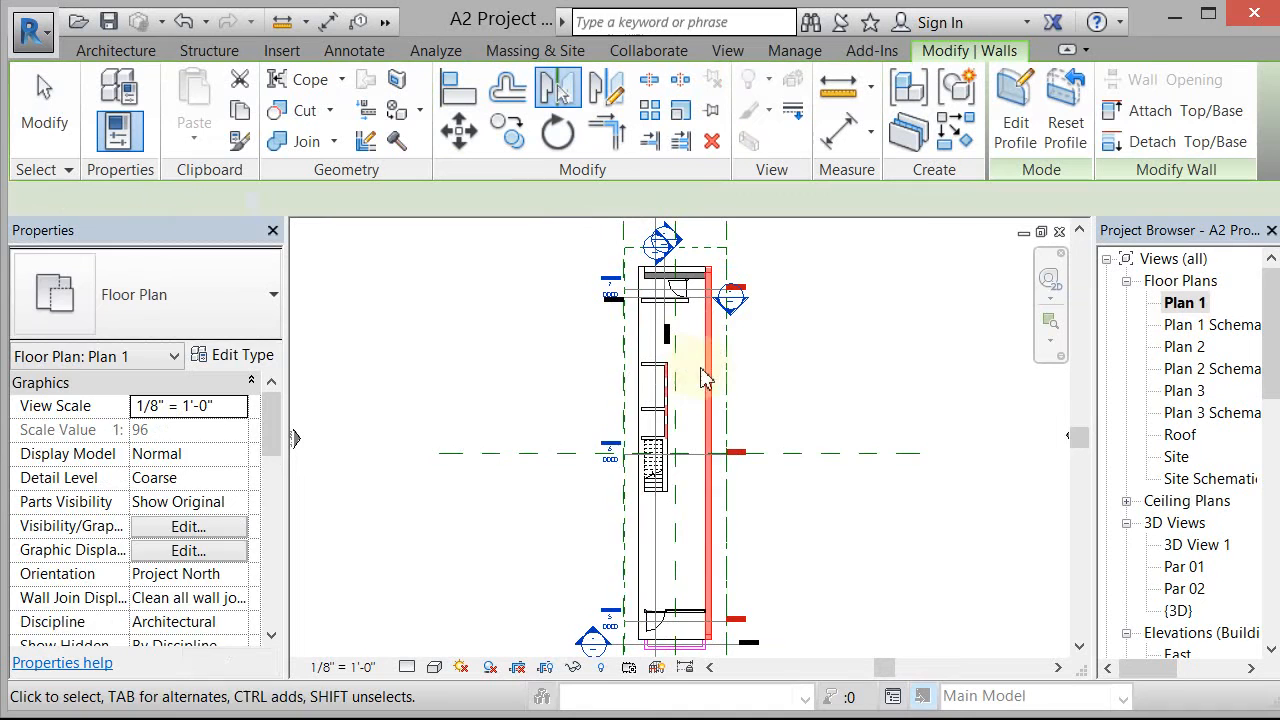
left_click(702, 370)
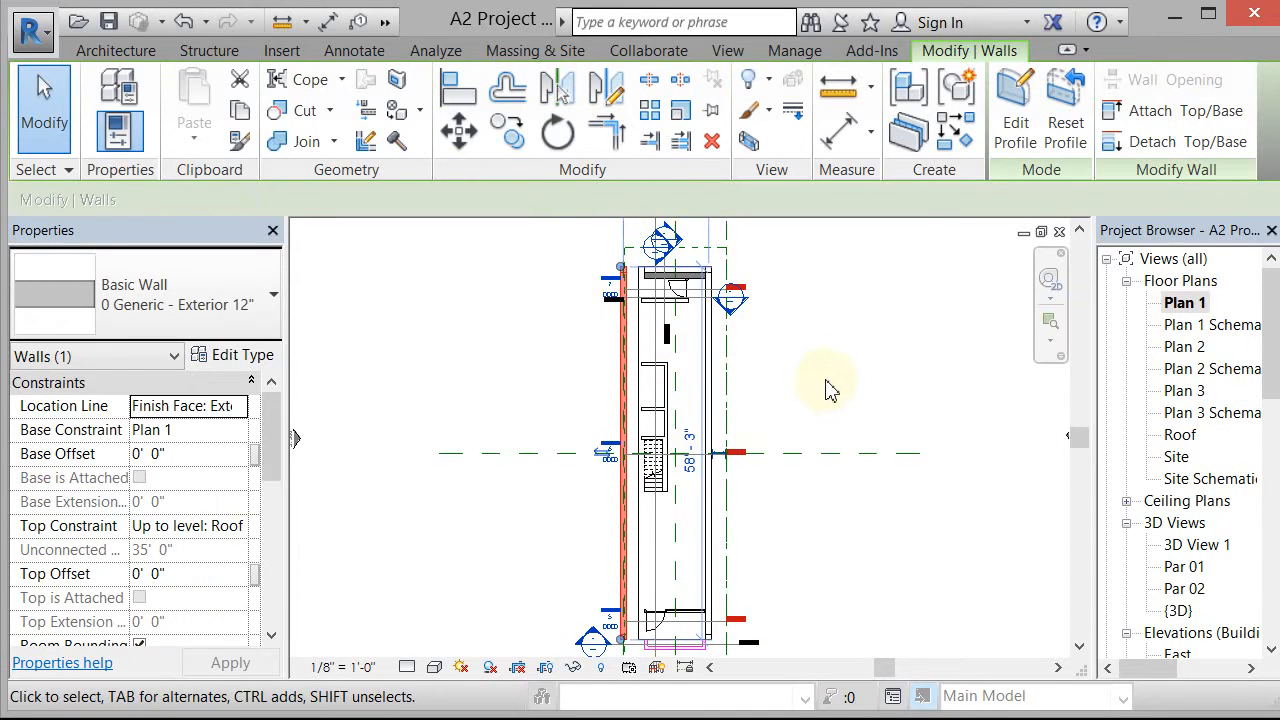
left_click(281, 50)
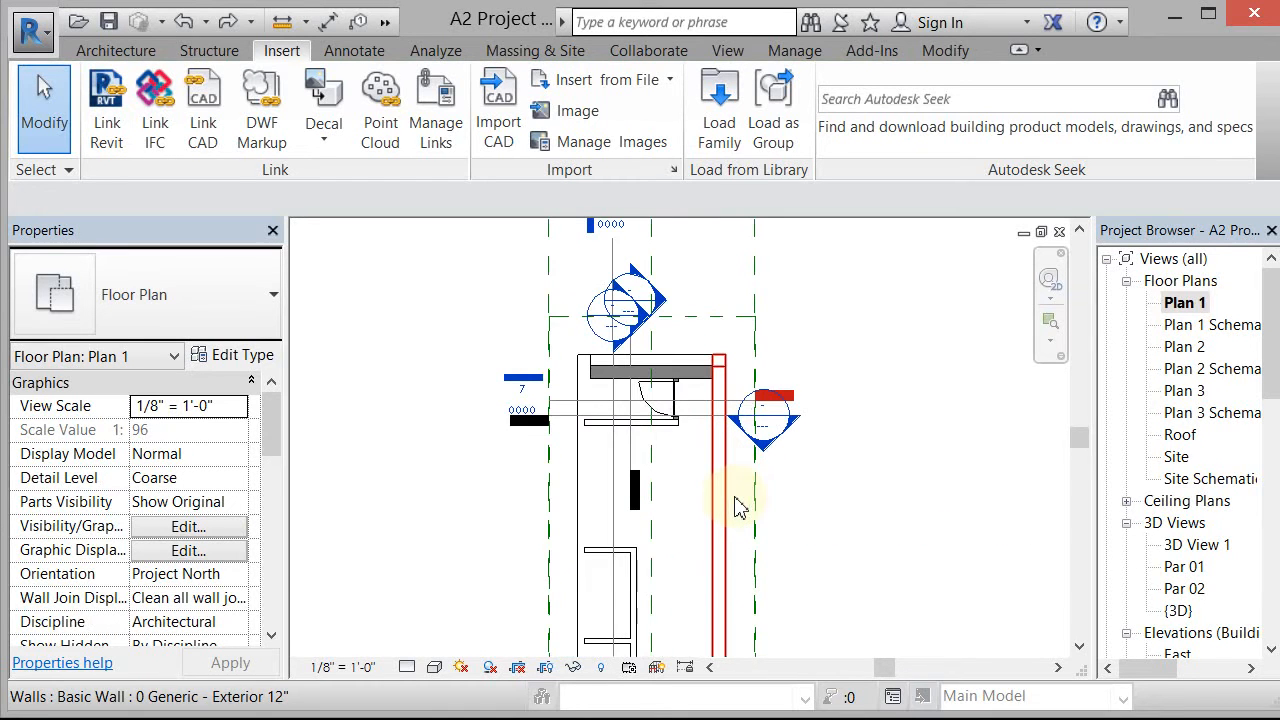
left_click(722, 500)
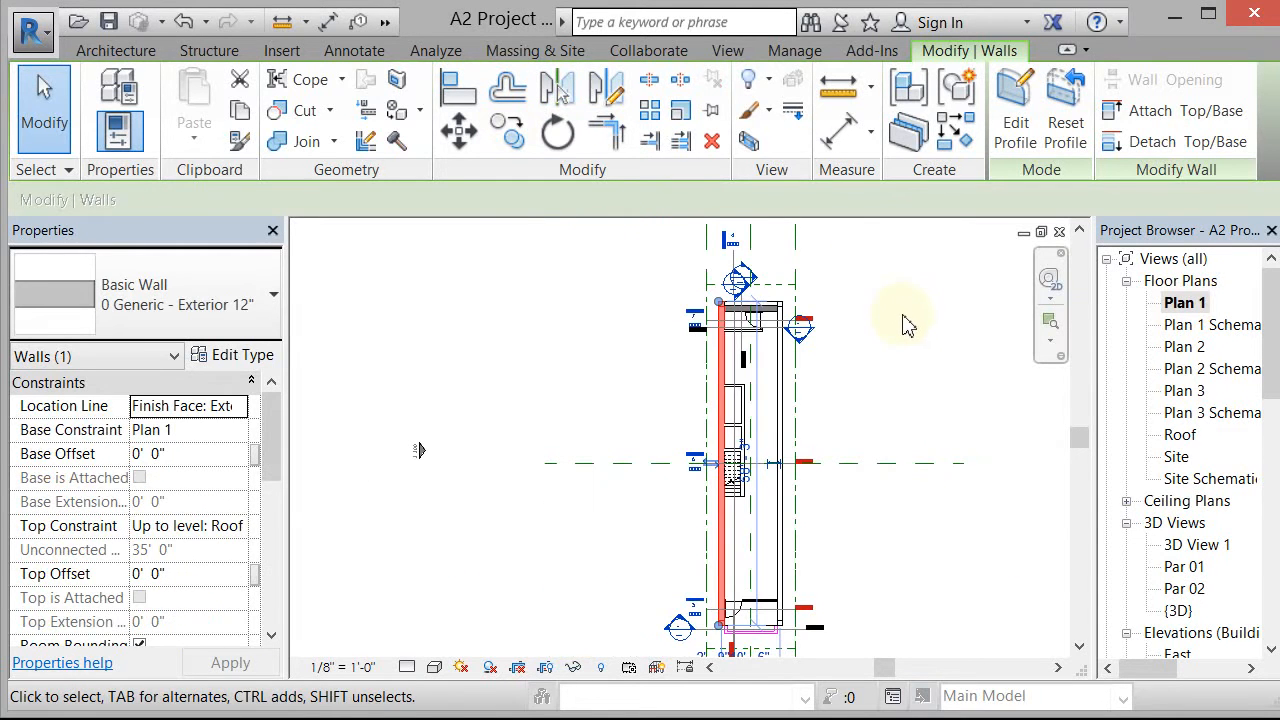
left_click(281, 50)
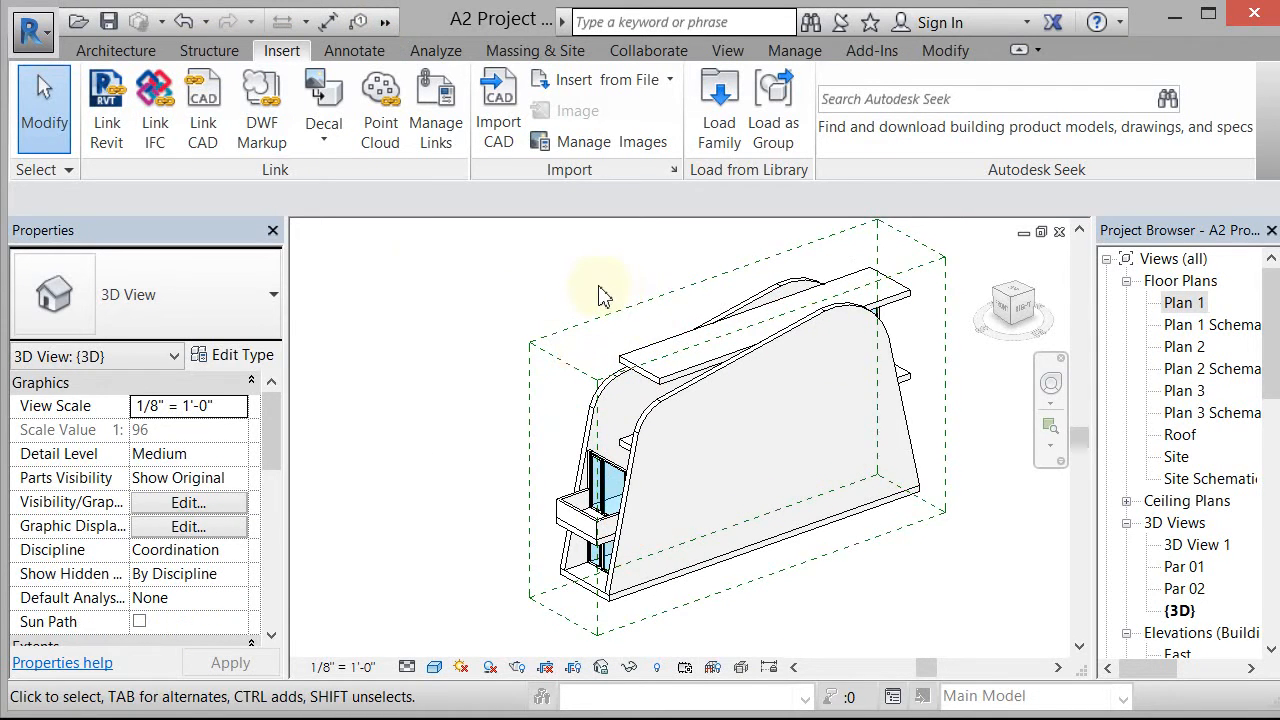
mouse_move(620, 300)
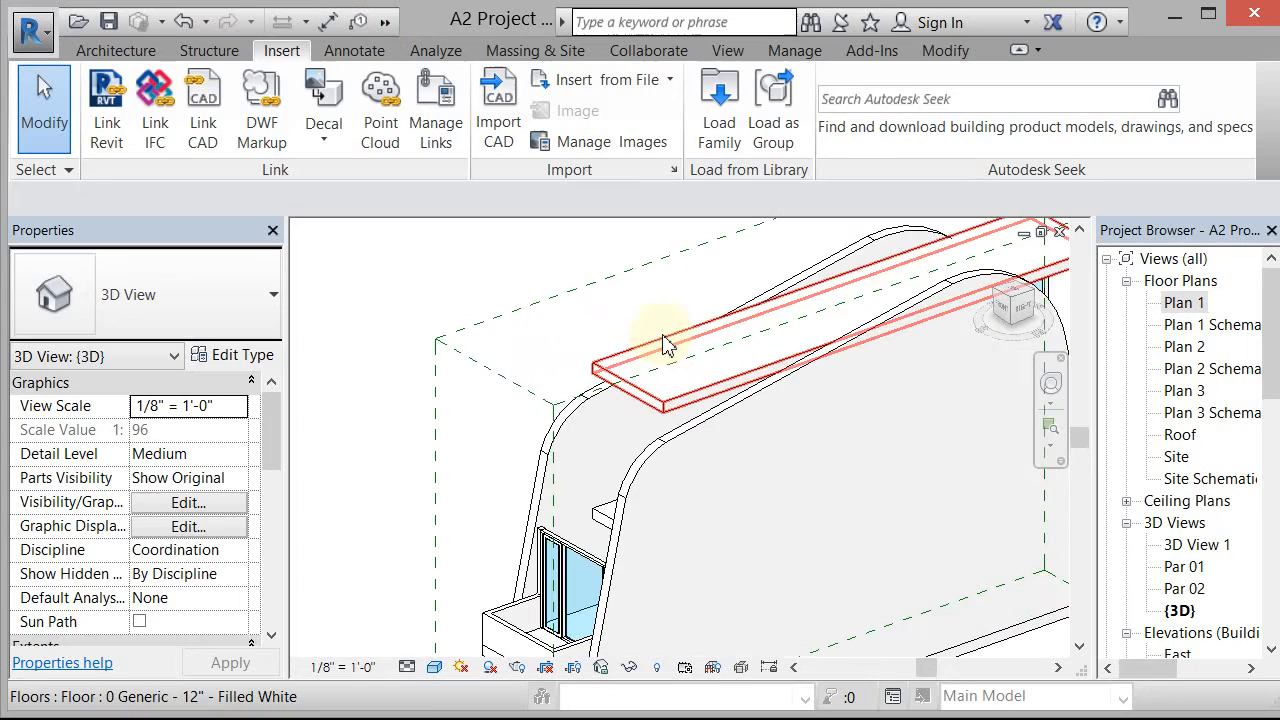
Select the Roof-level floor slab above the curved walls and delete it
left_click(650, 360)
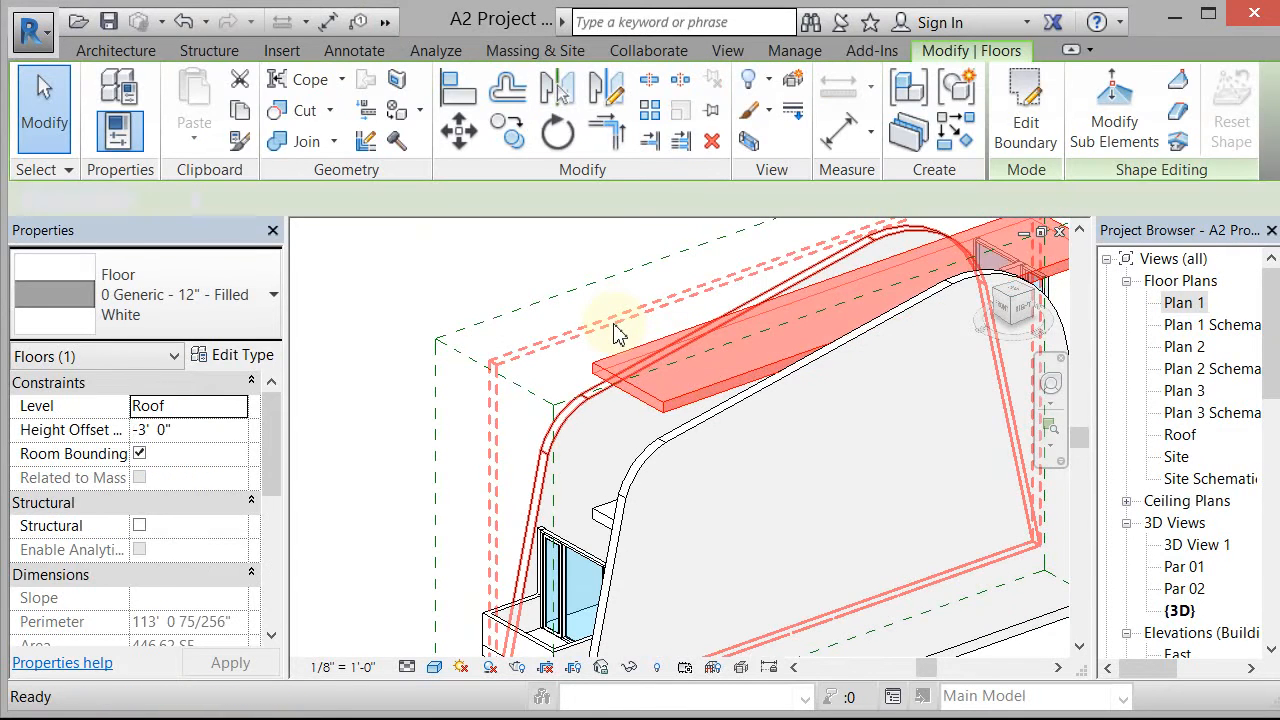
left_click(281, 50)
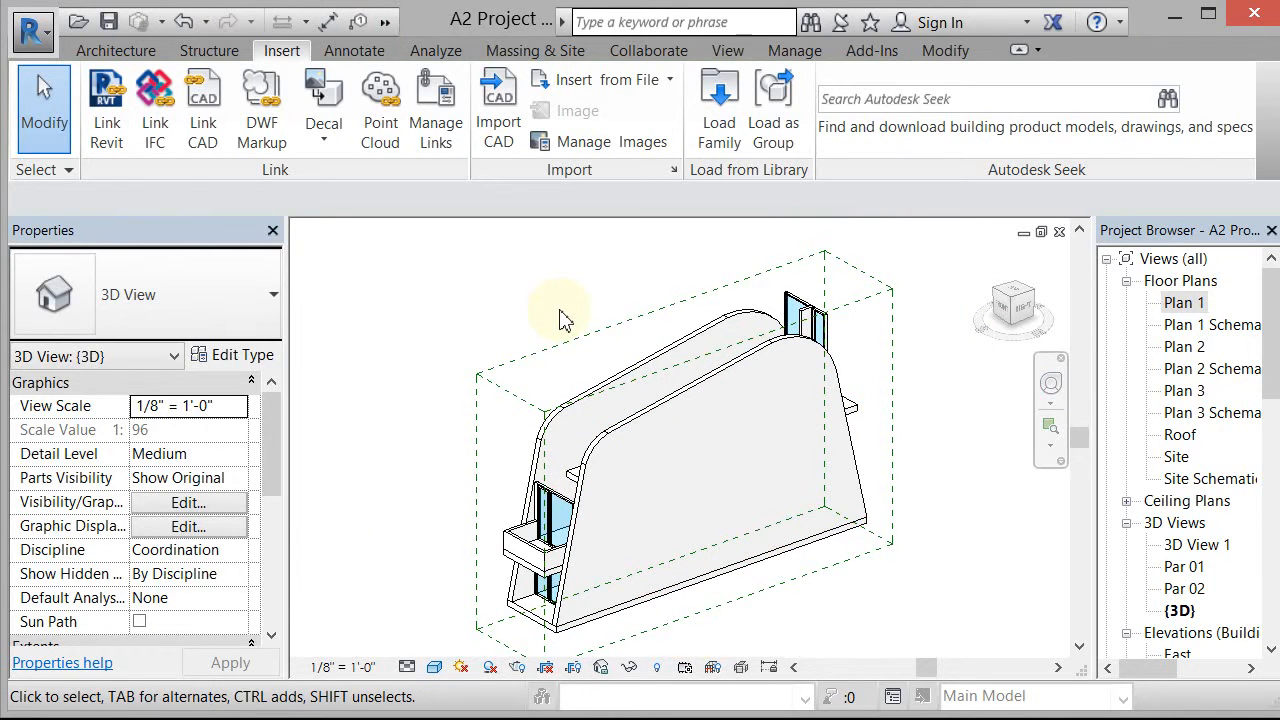
left_click(845, 555)
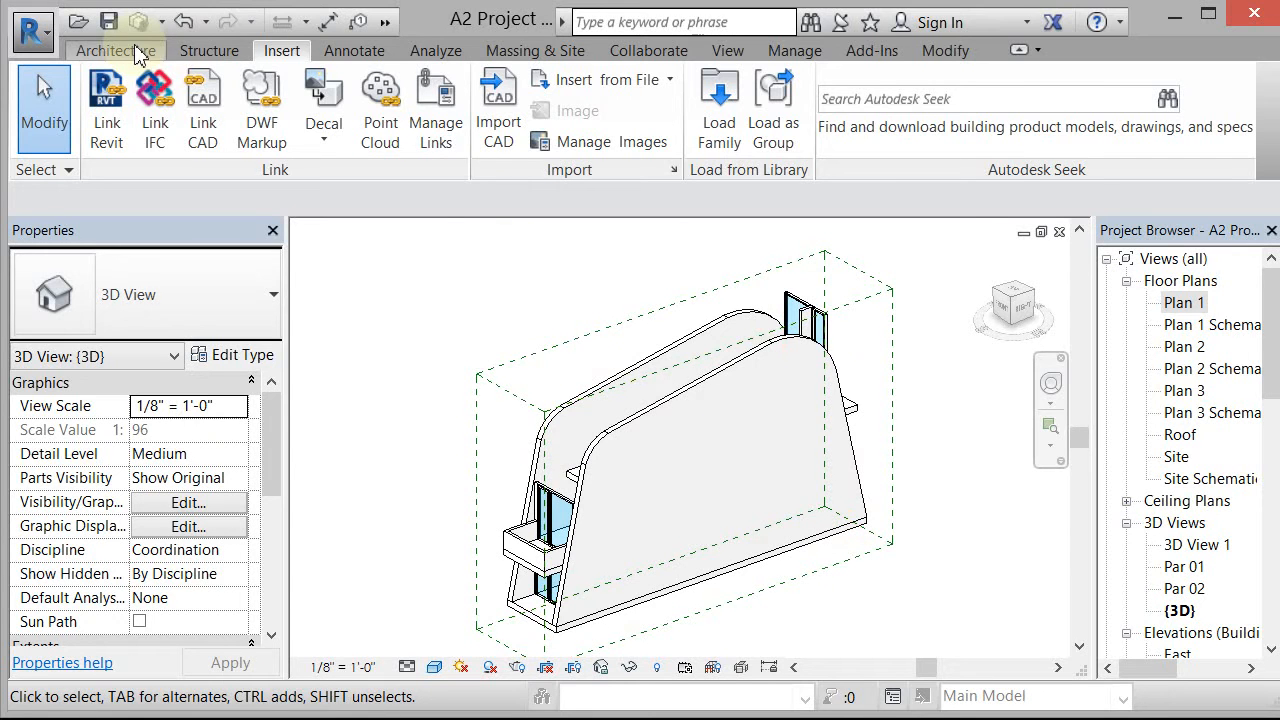
Start Roof by Extrusion, picking the curved wall face as the work plane
left_click(115, 50)
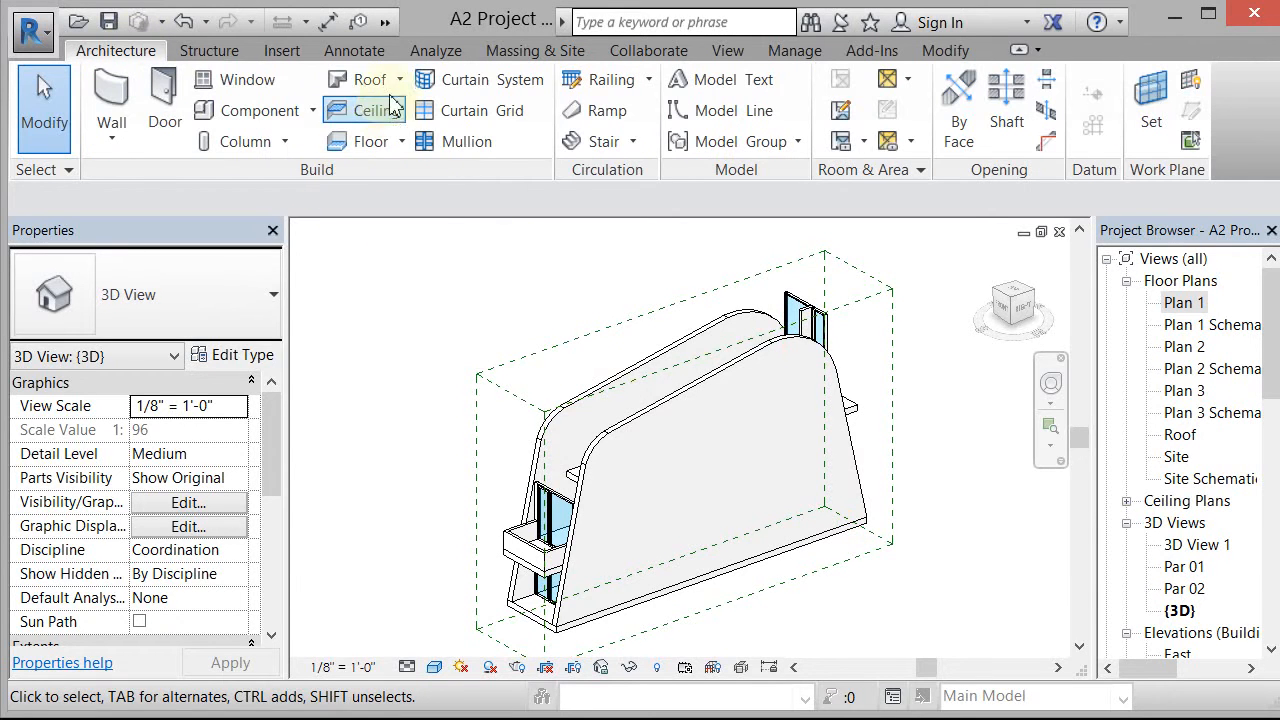
left_click(399, 79)
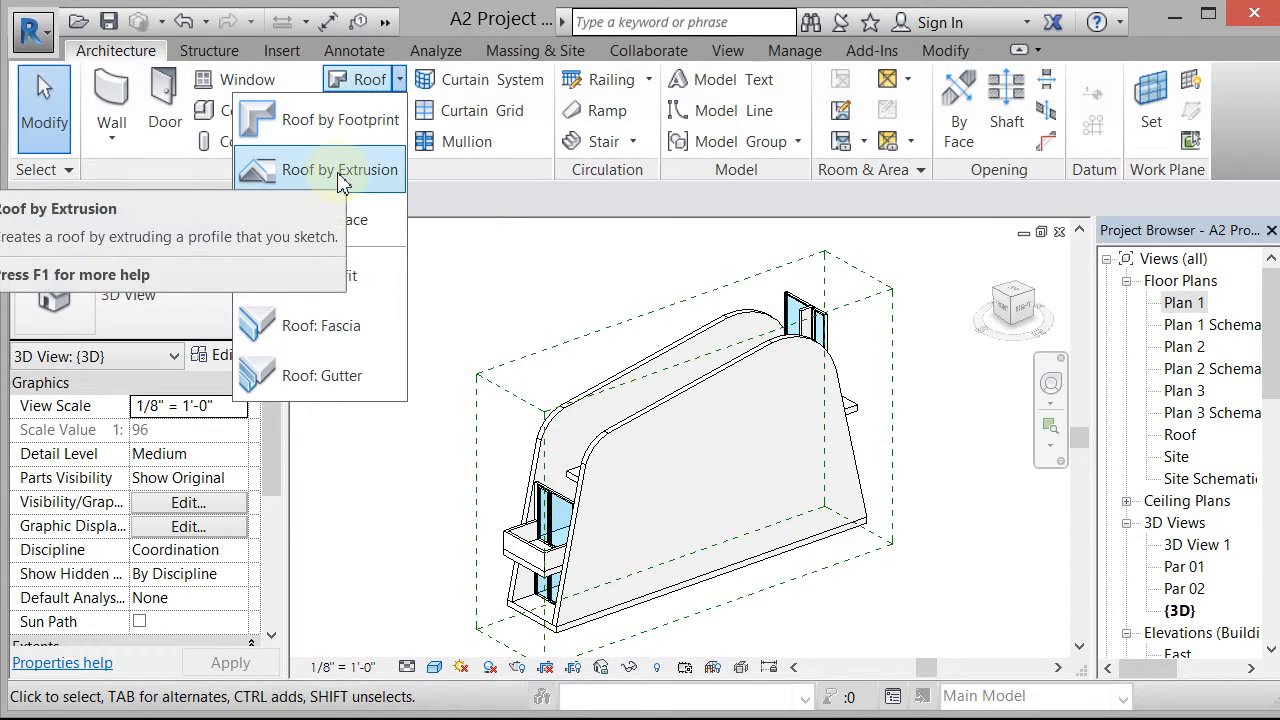
left_click(340, 169)
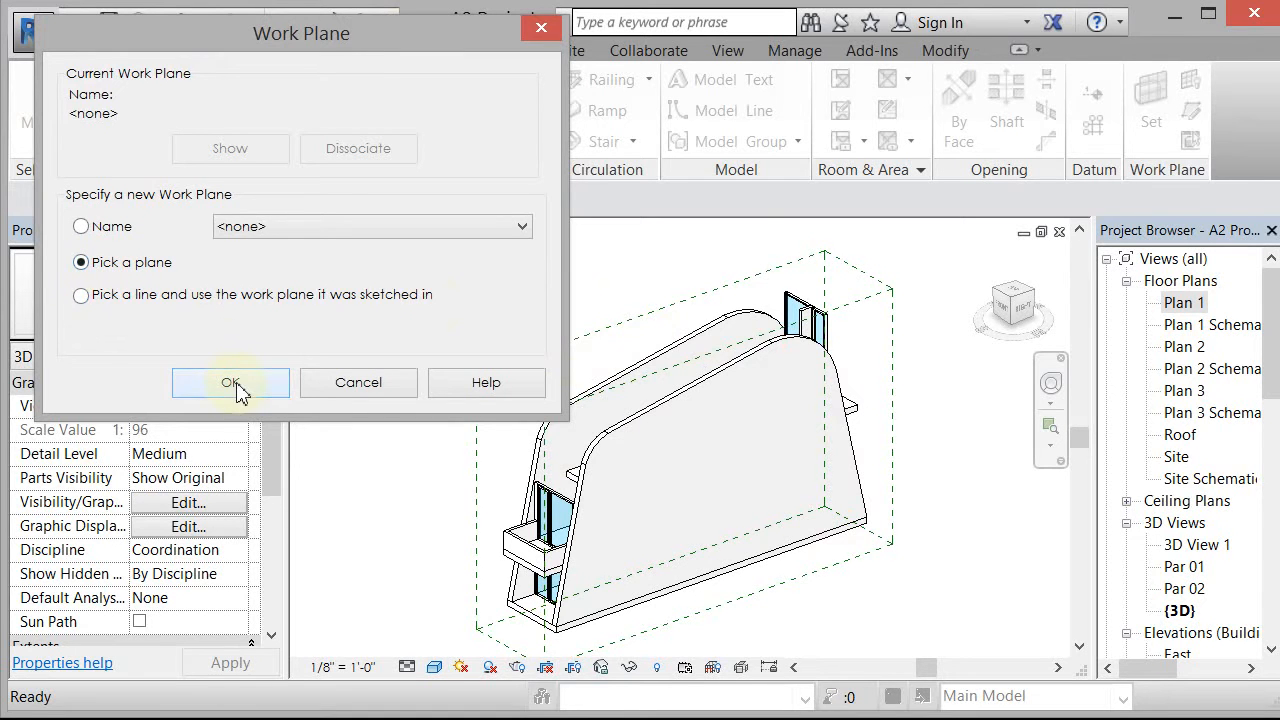
left_click(230, 382)
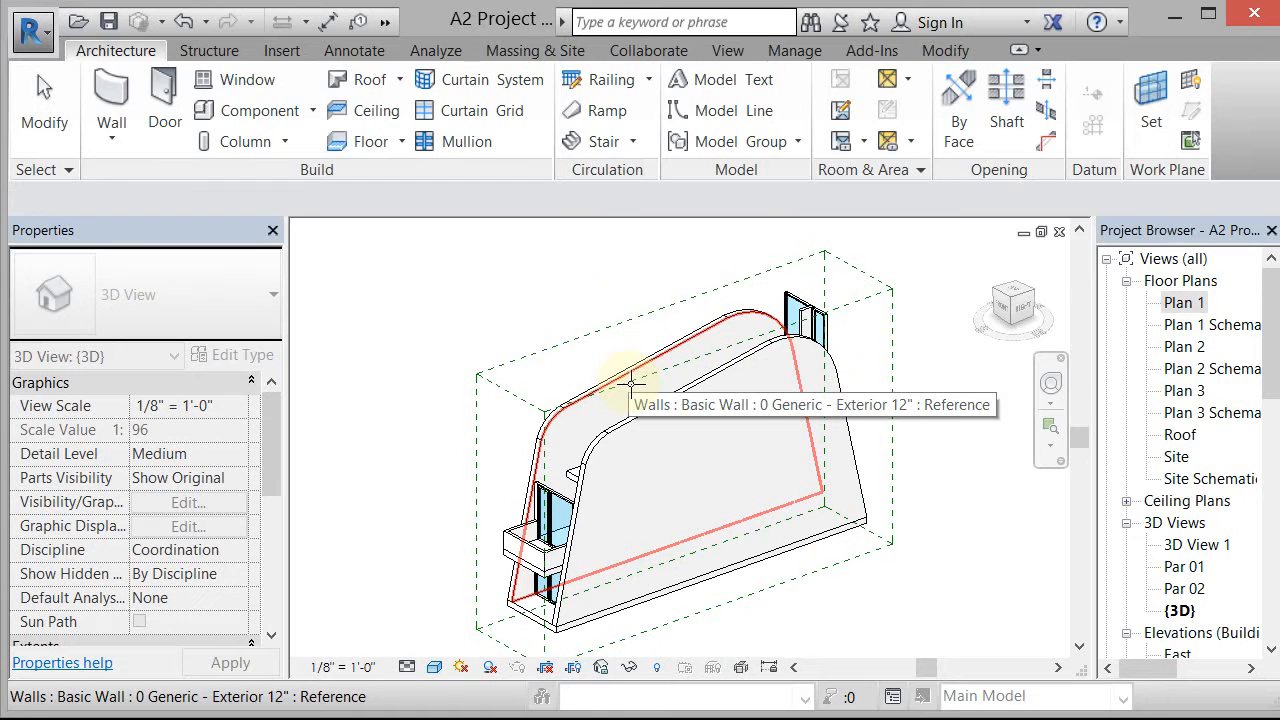
left_click(360, 79)
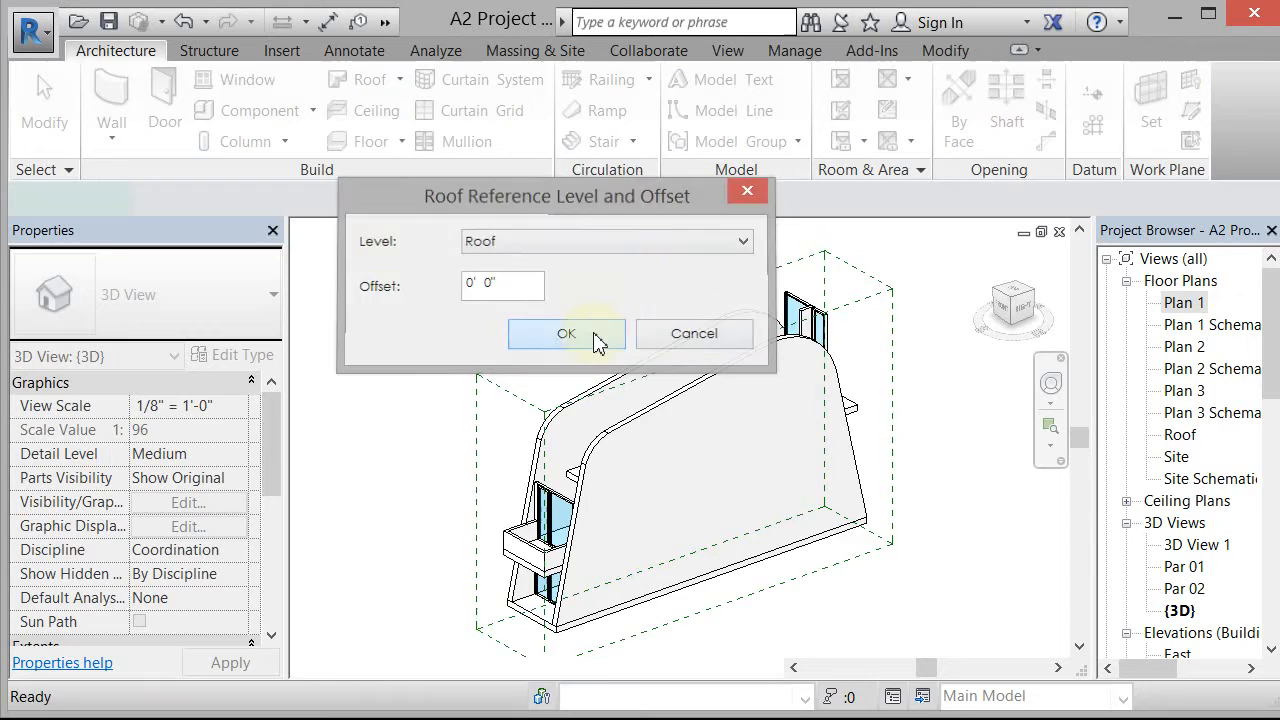
Accept Roof level with zero offset and trace the wall's curved top, setting a 54° arc
left_click(566, 333)
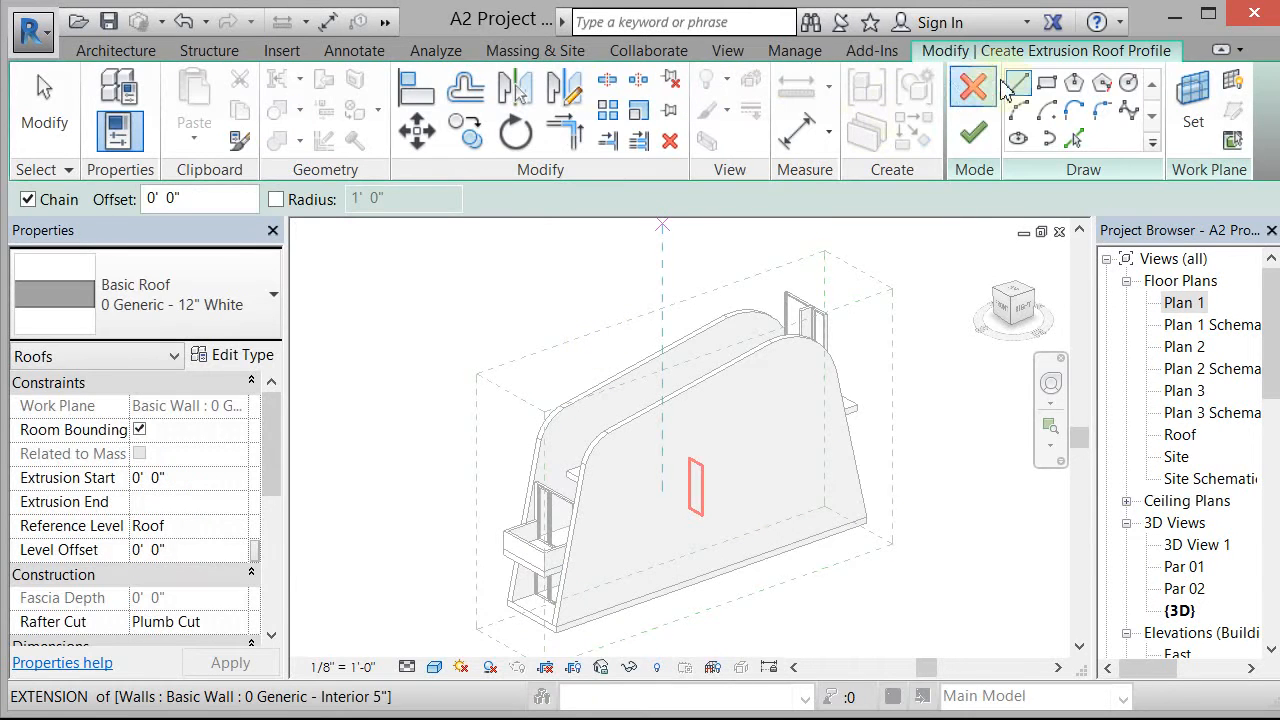
mouse_move(1077, 138)
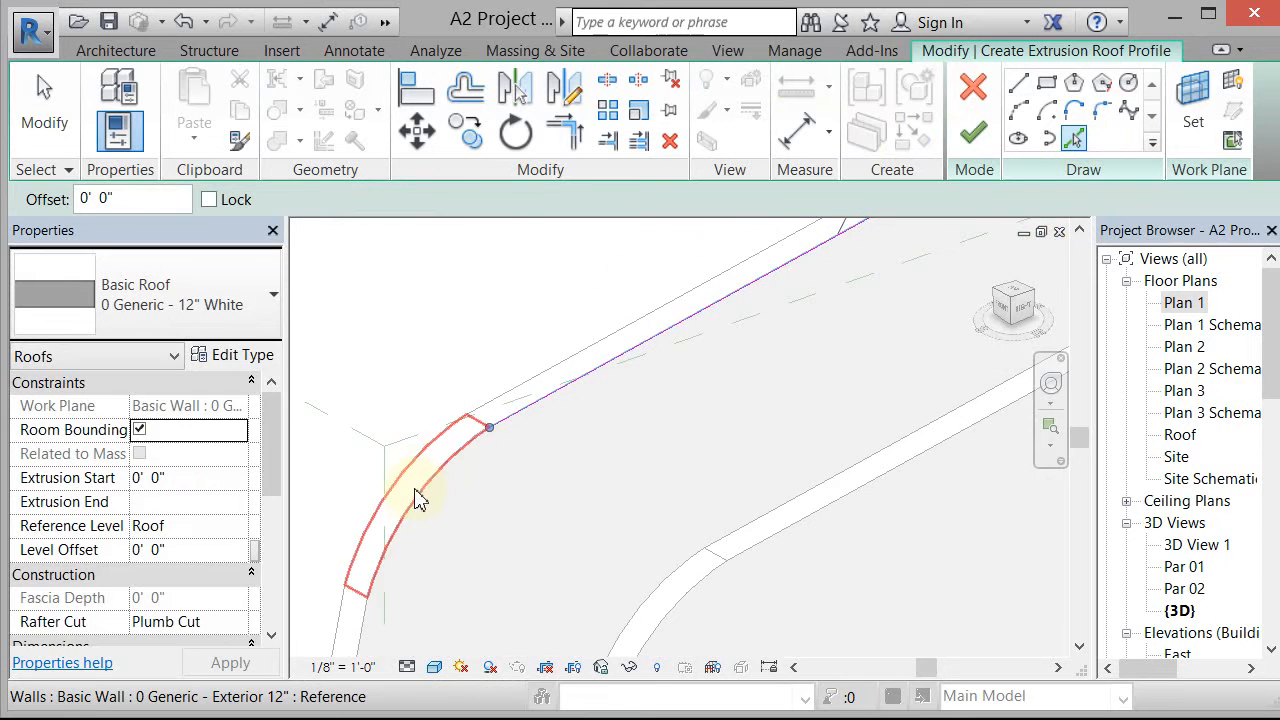
left_click(420, 490)
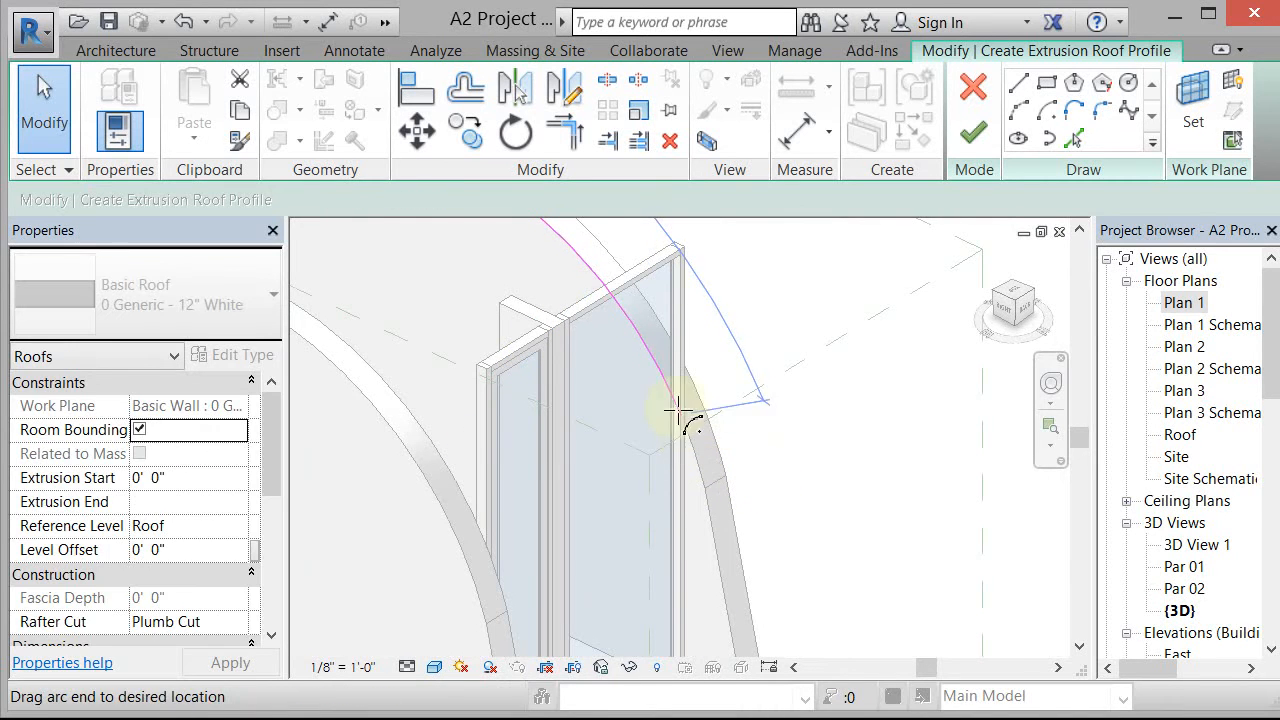
left_click_drag(680, 405, 650, 345)
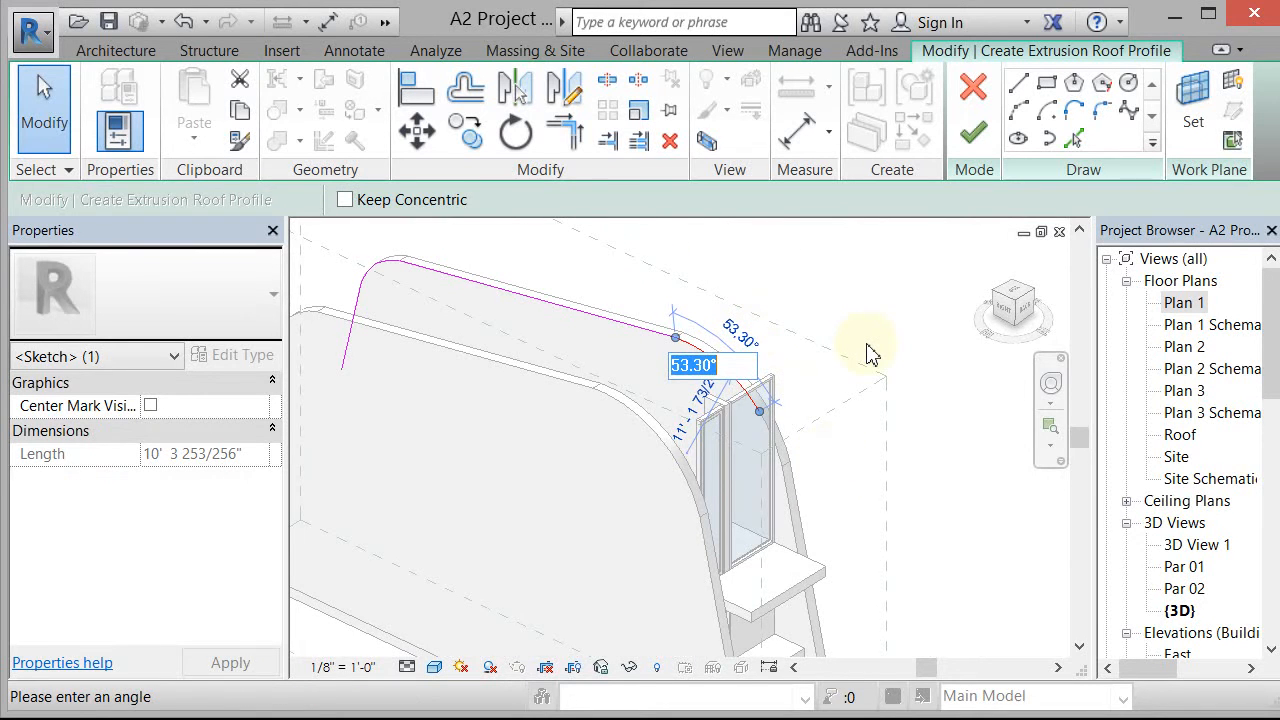
type("54")
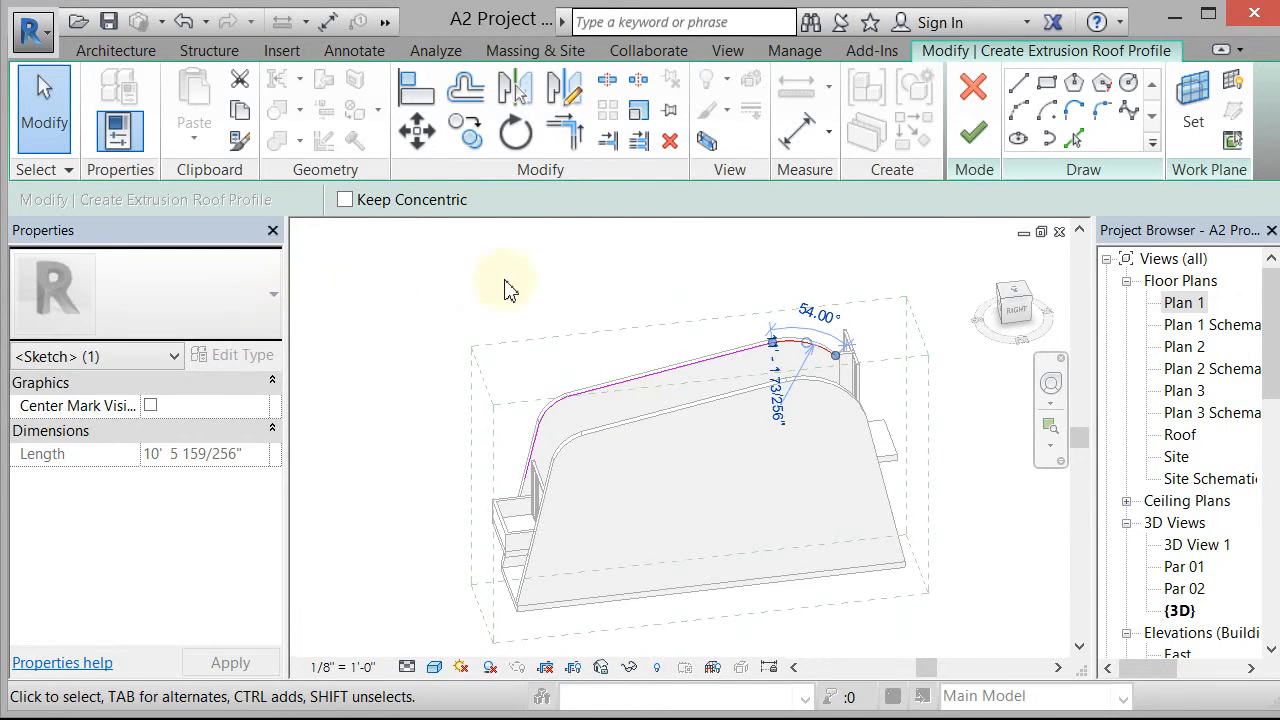
mouse_move(330, 310)
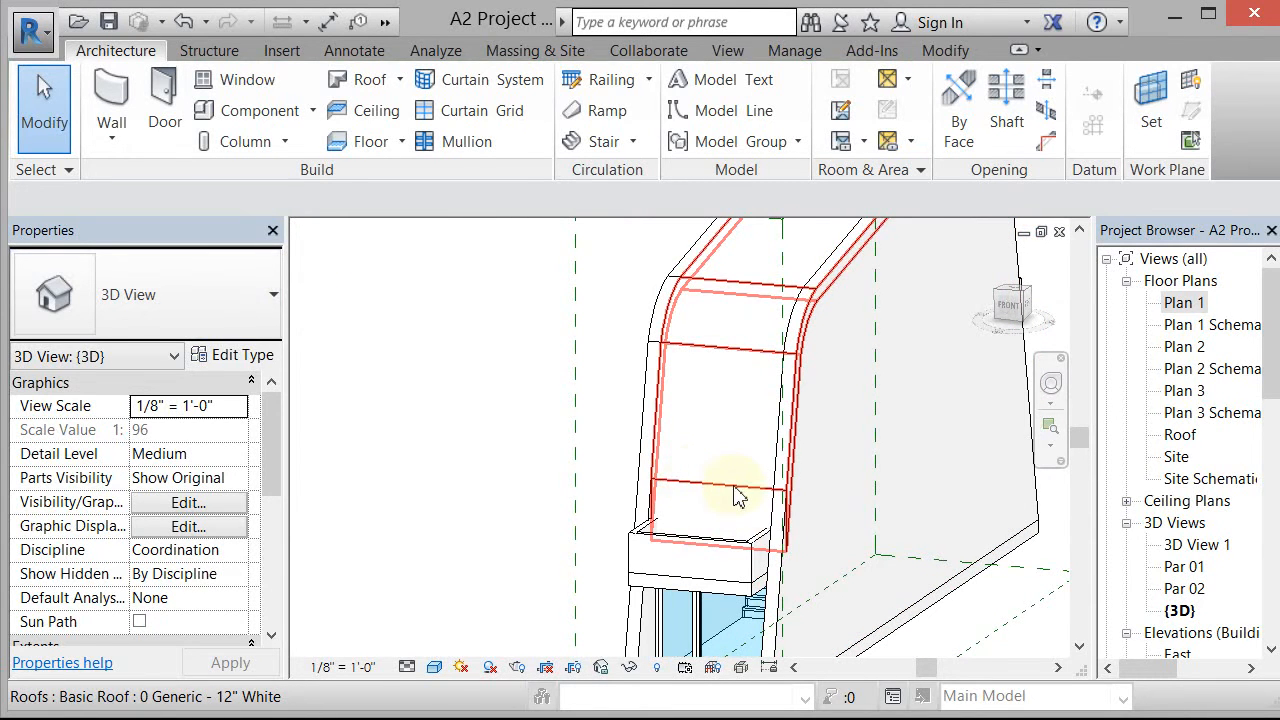
Align the roof's extrusion end face to the opposite wall face
left_click(735, 490)
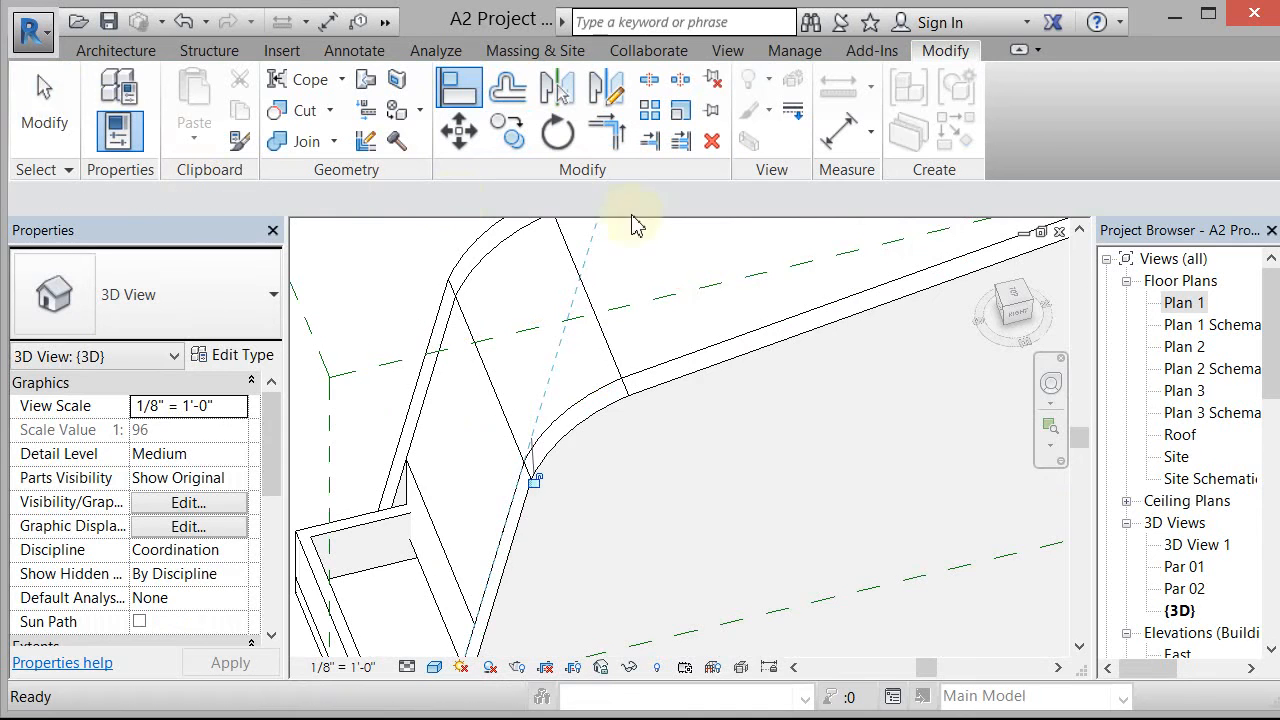
left_click(447, 400)
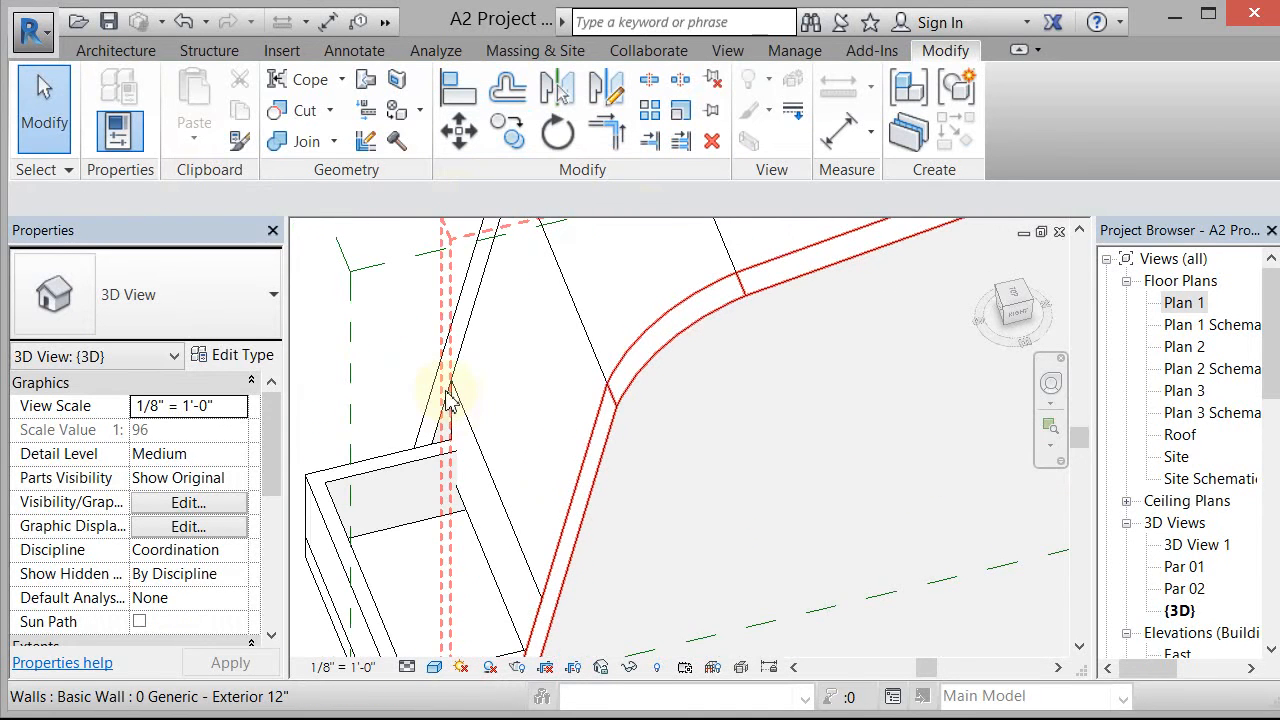
mouse_move(460, 450)
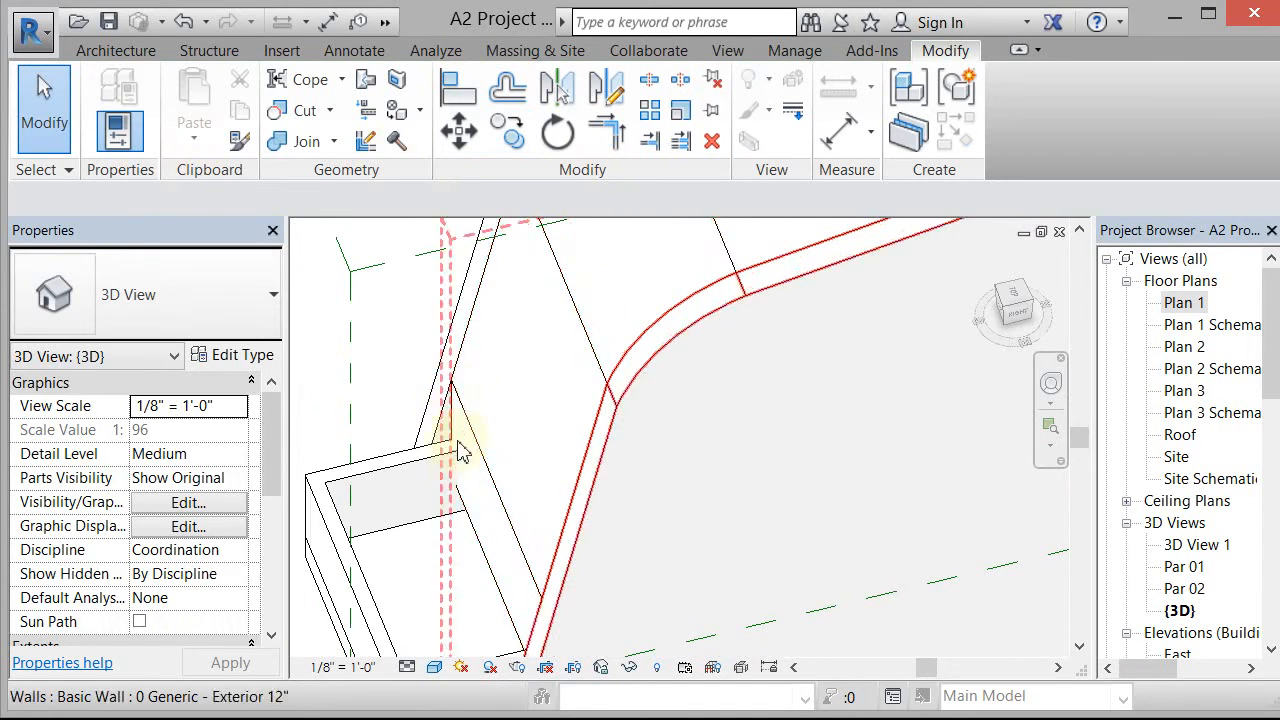
mouse_move(475, 405)
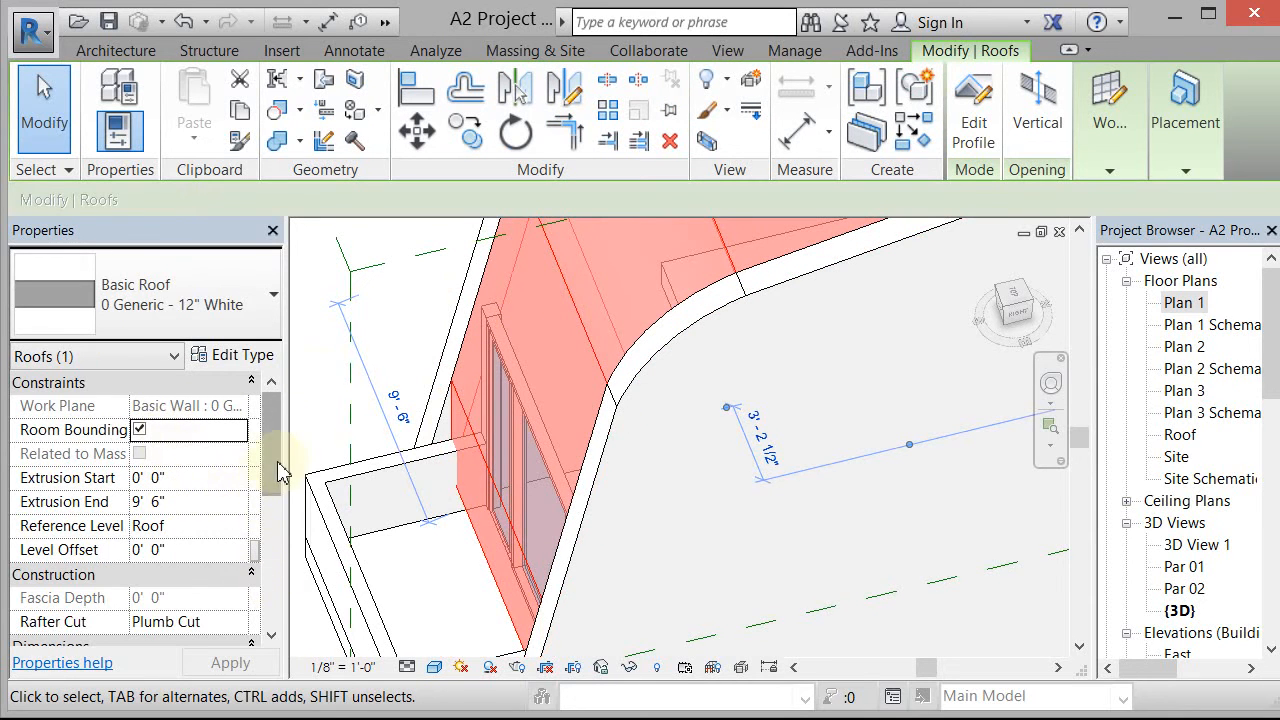
Set the roof's Rafter Cut property to Two Cut - Square
scroll("down", 3)
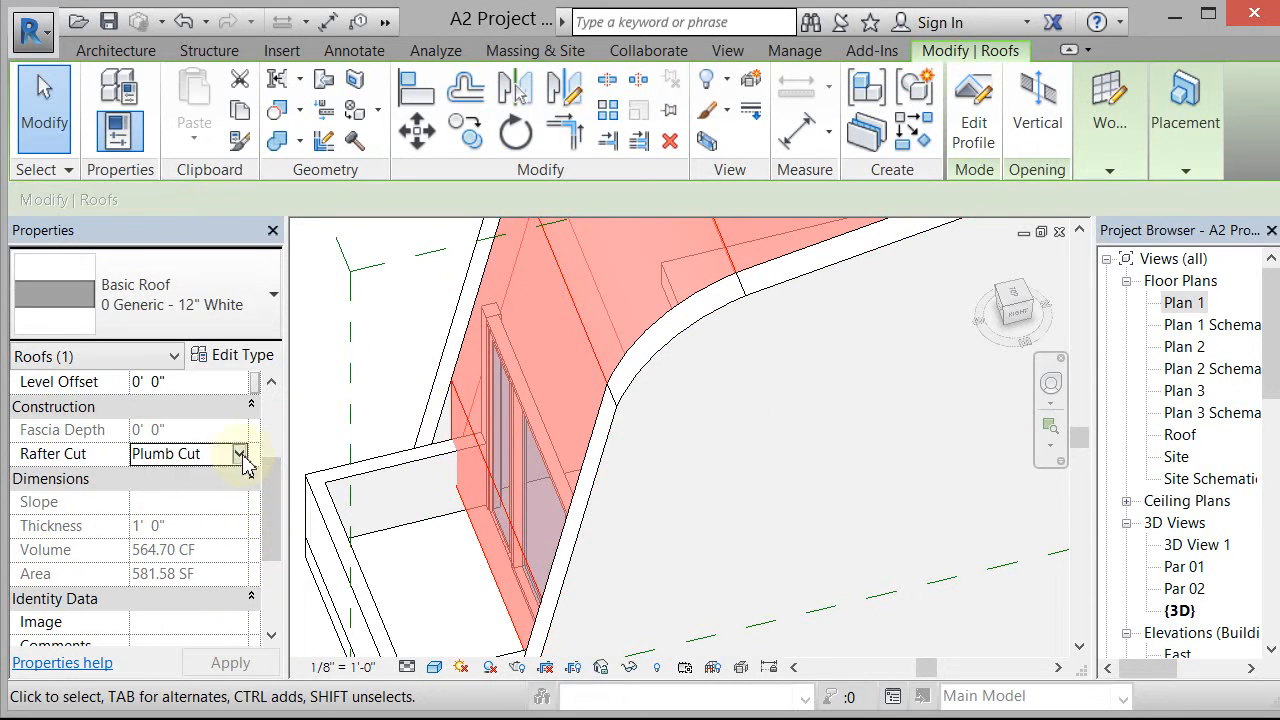
left_click(240, 453)
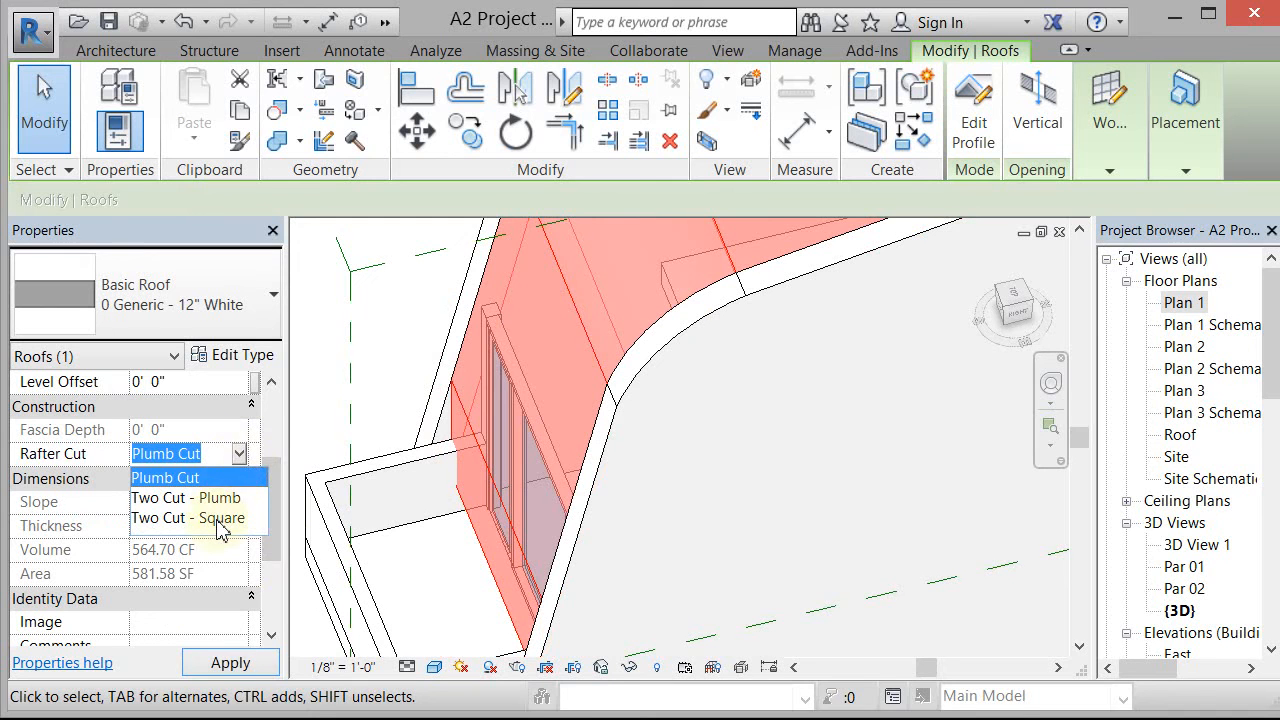
left_click(188, 518)
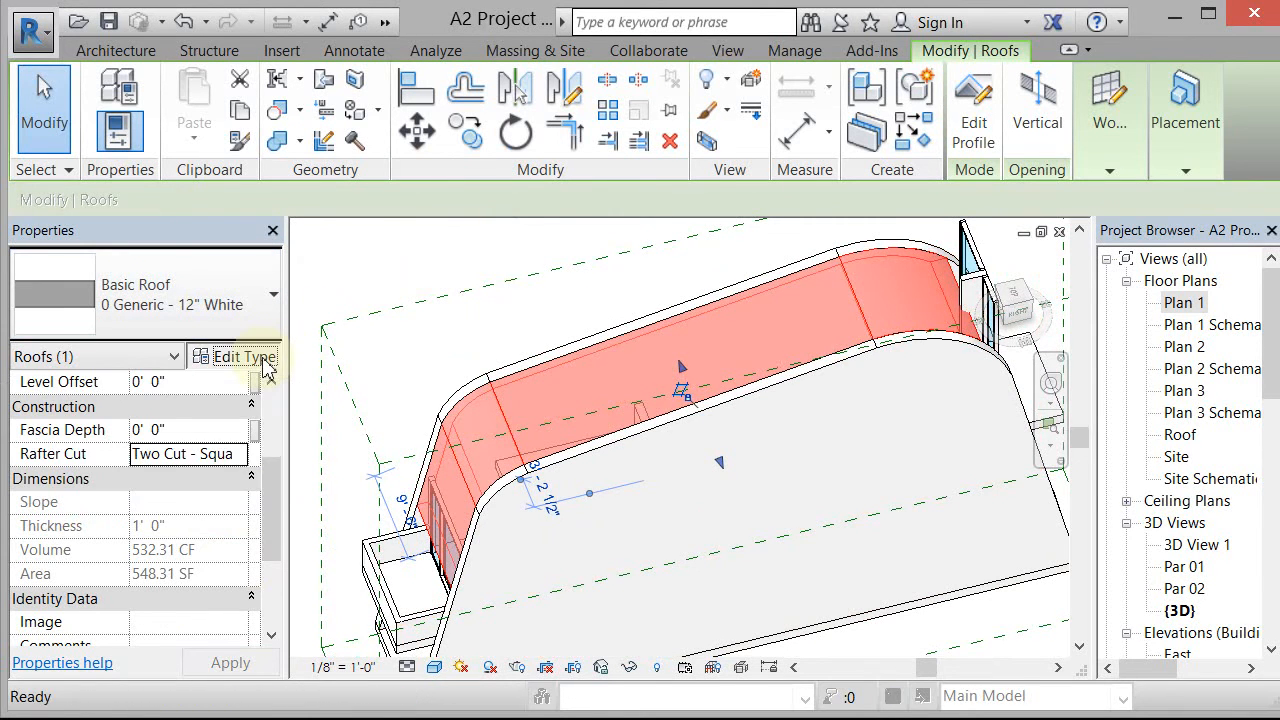
Duplicate the 12-inch generic roof type as a new type named 0 Generic - 1" Fabric
left_click(243, 357)
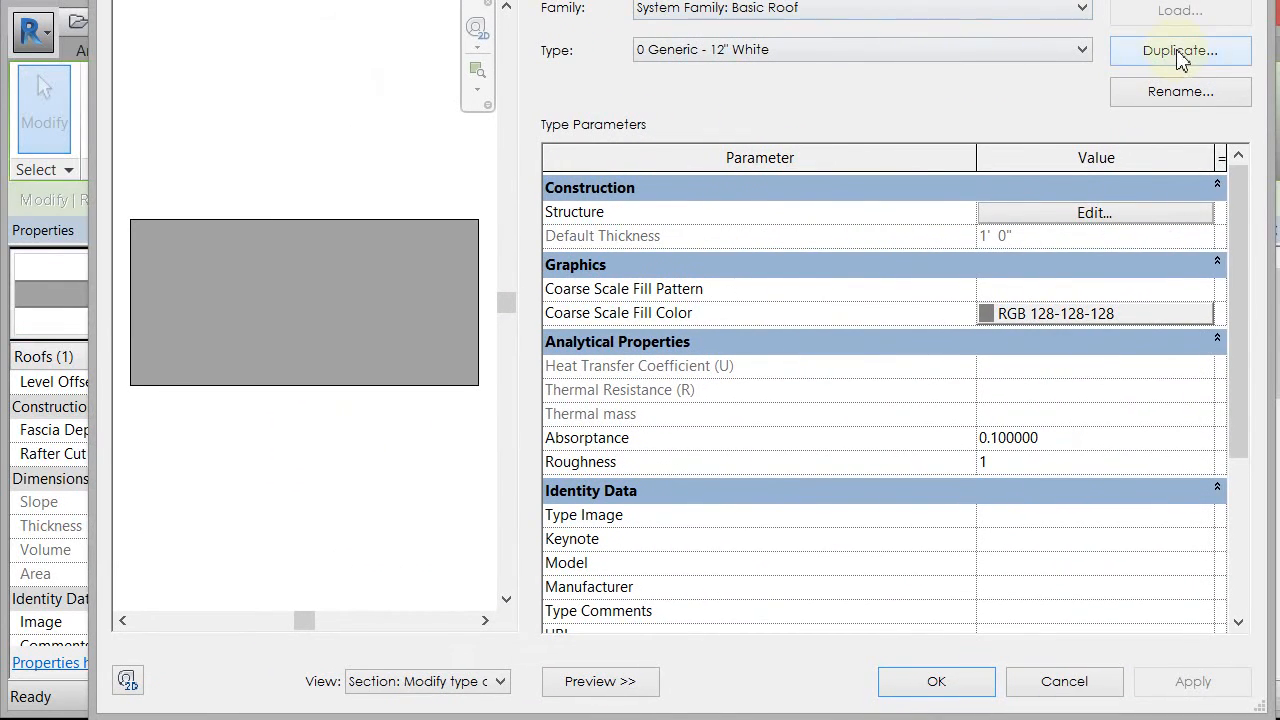
left_click(1180, 51)
type("0 Generic - 1\"")
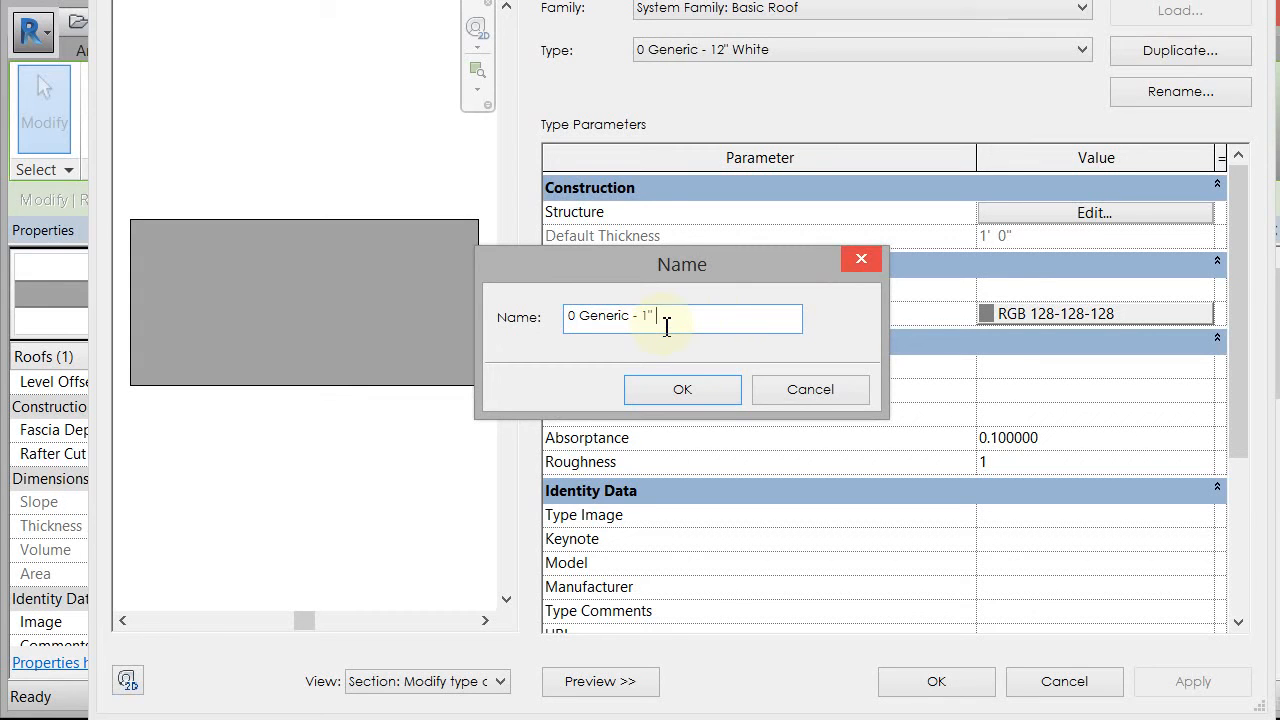
type("Fabric")
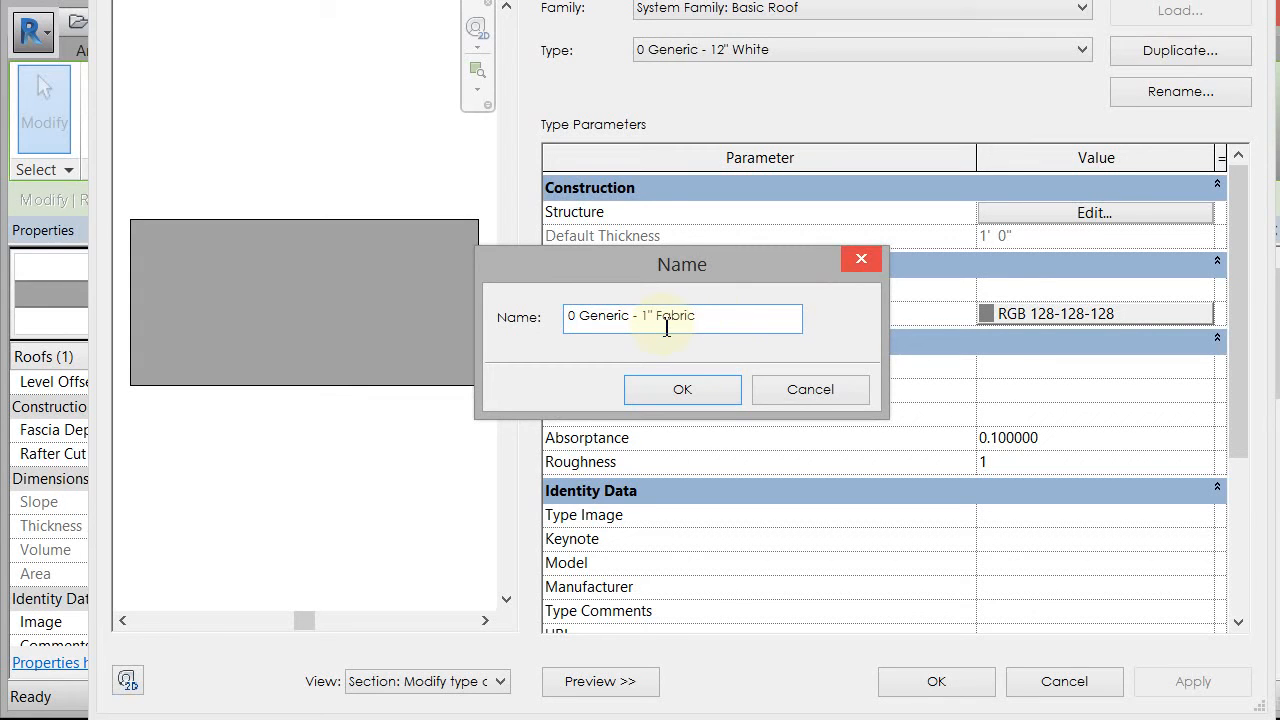
left_click(682, 389)
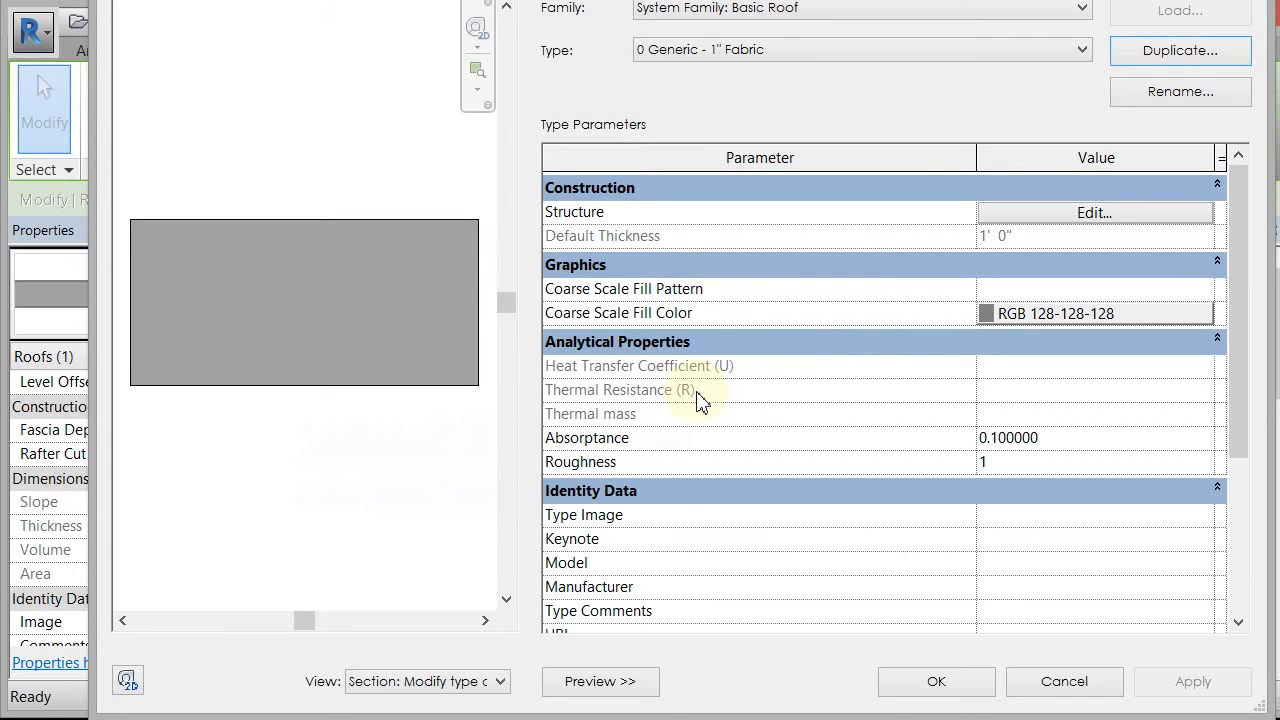
mouse_move(1065, 221)
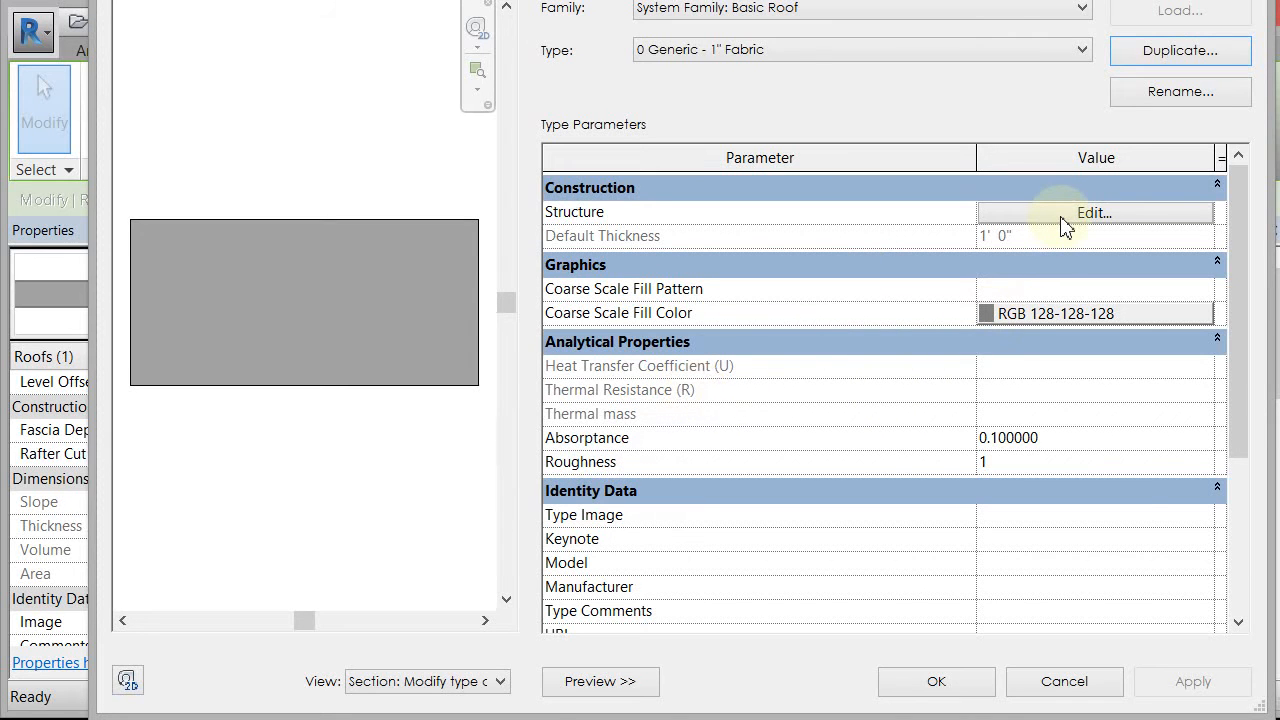
Set the roof structure to a single 1" layer of Roof Fabric material
left_click(1093, 212)
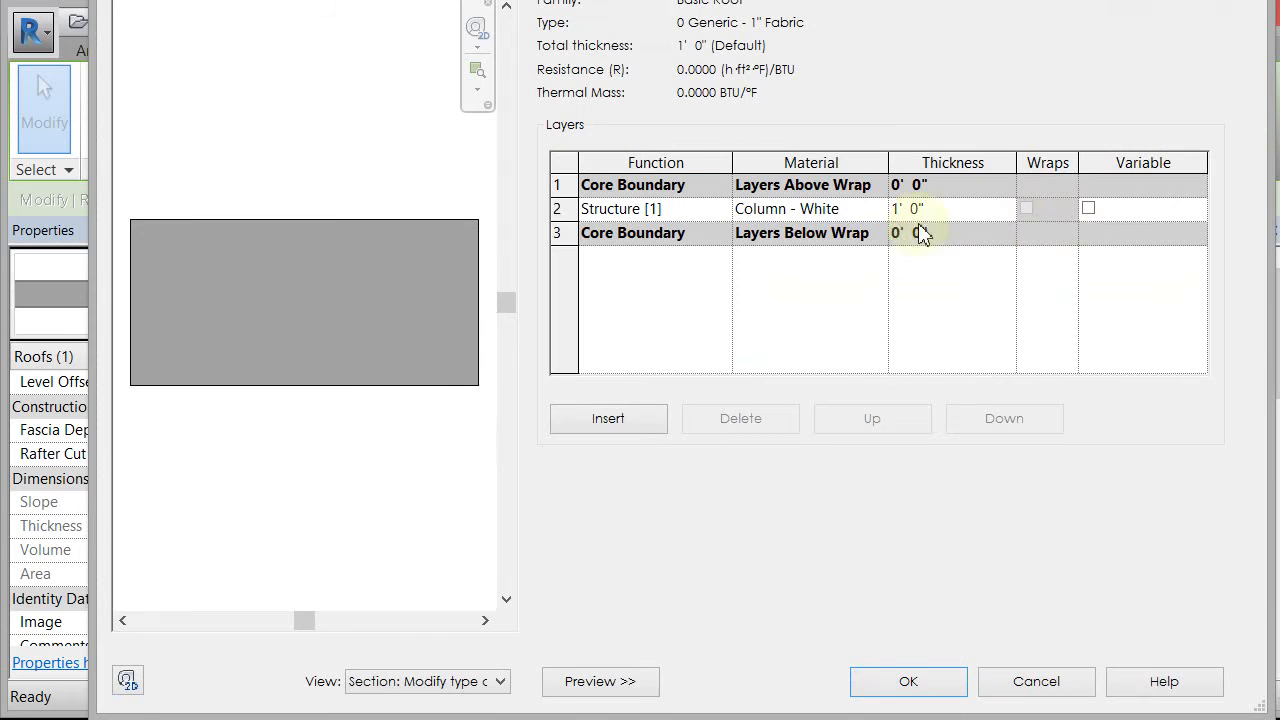
left_click(810, 208)
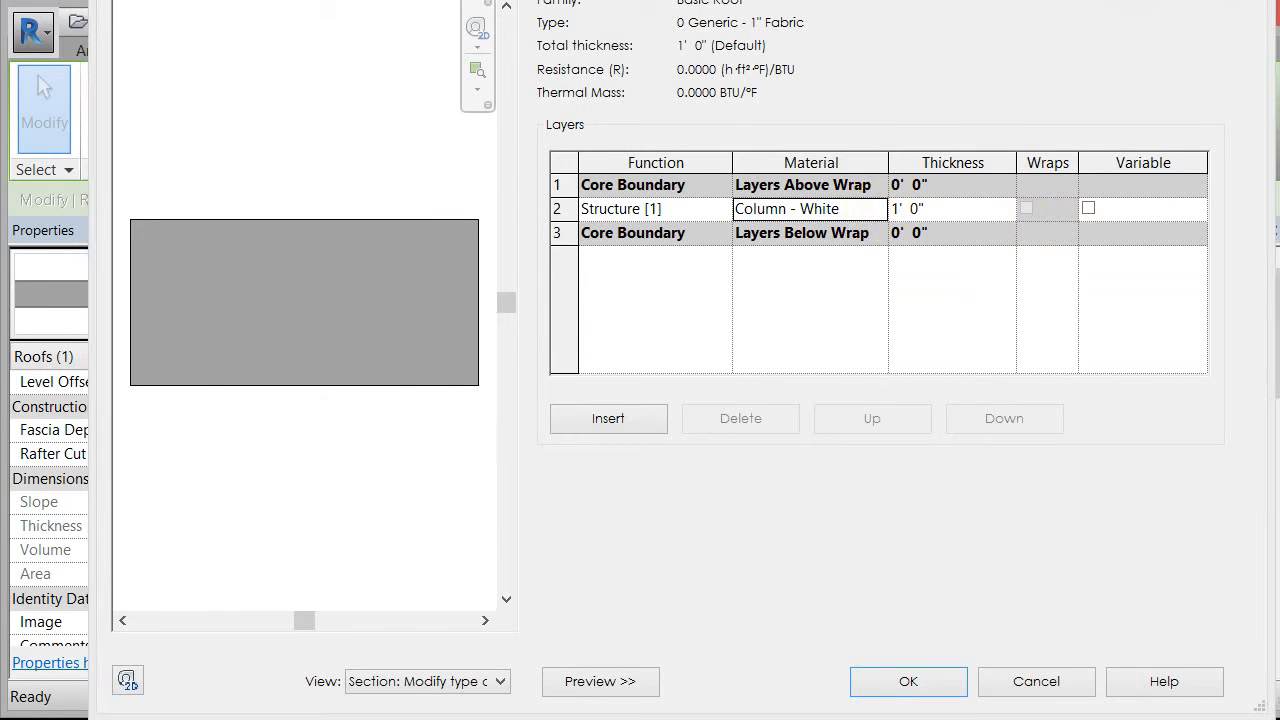
left_click(786, 208)
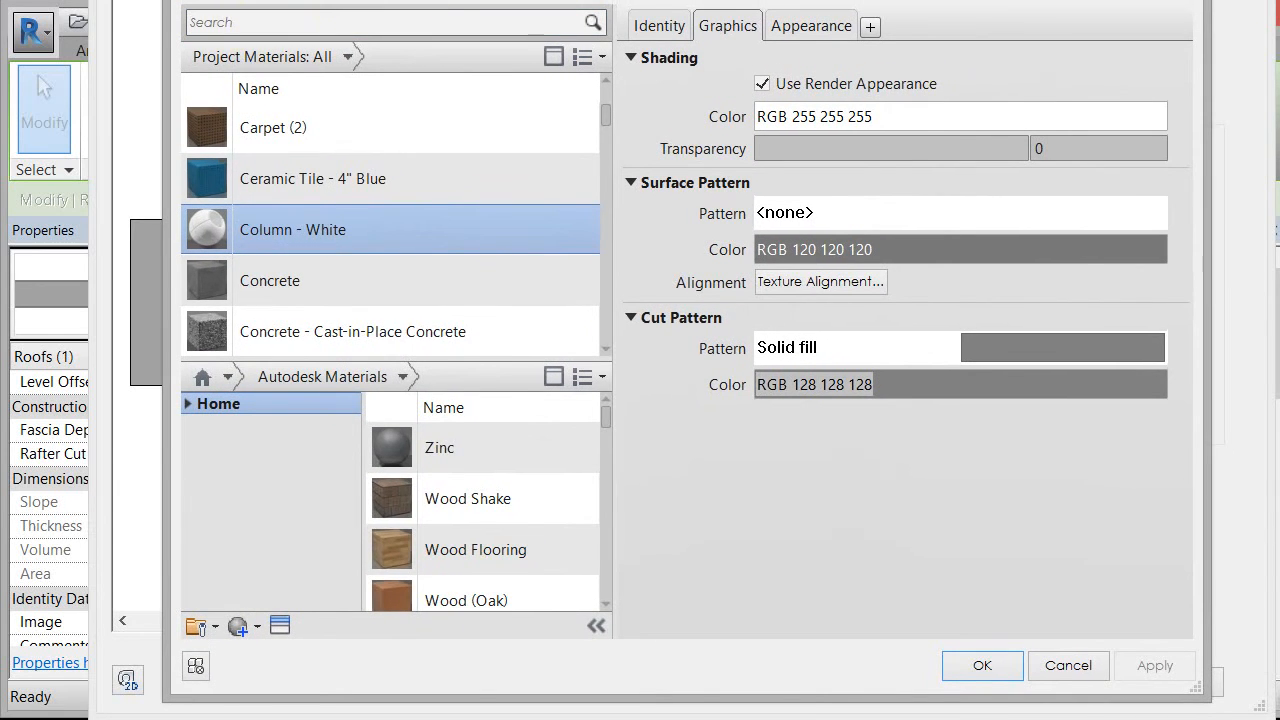
left_click(981, 665)
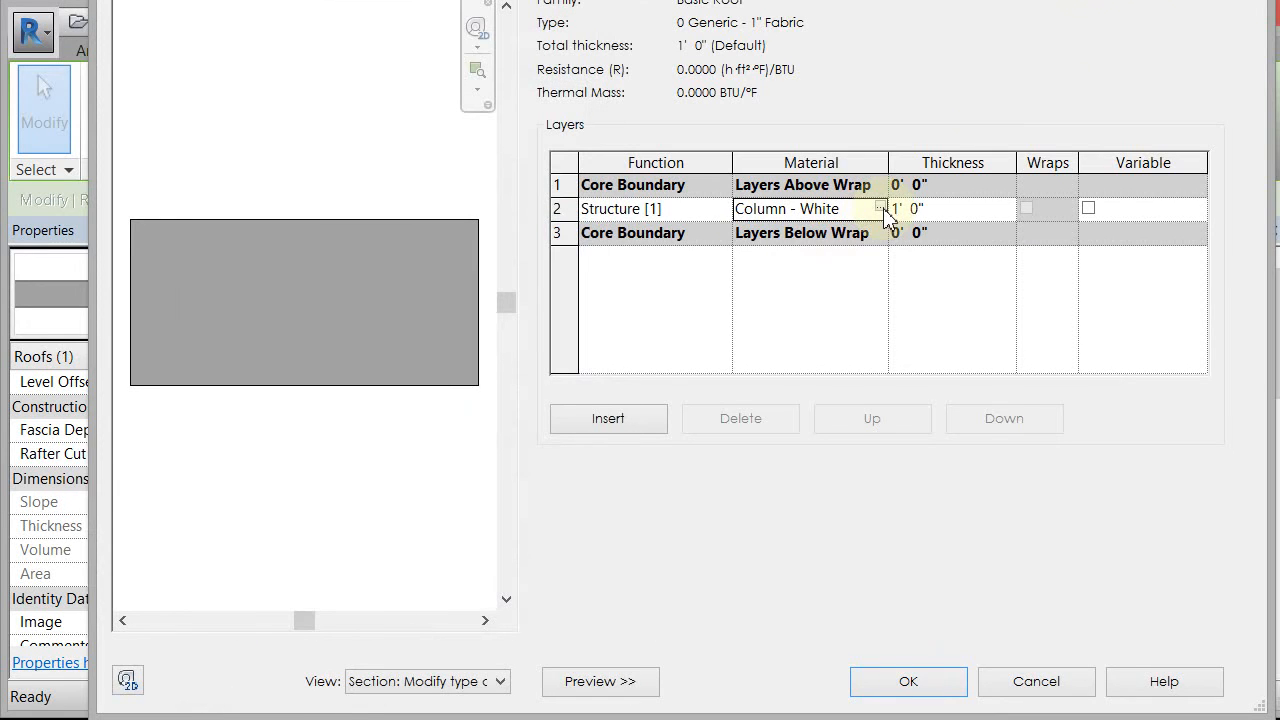
left_click(880, 208)
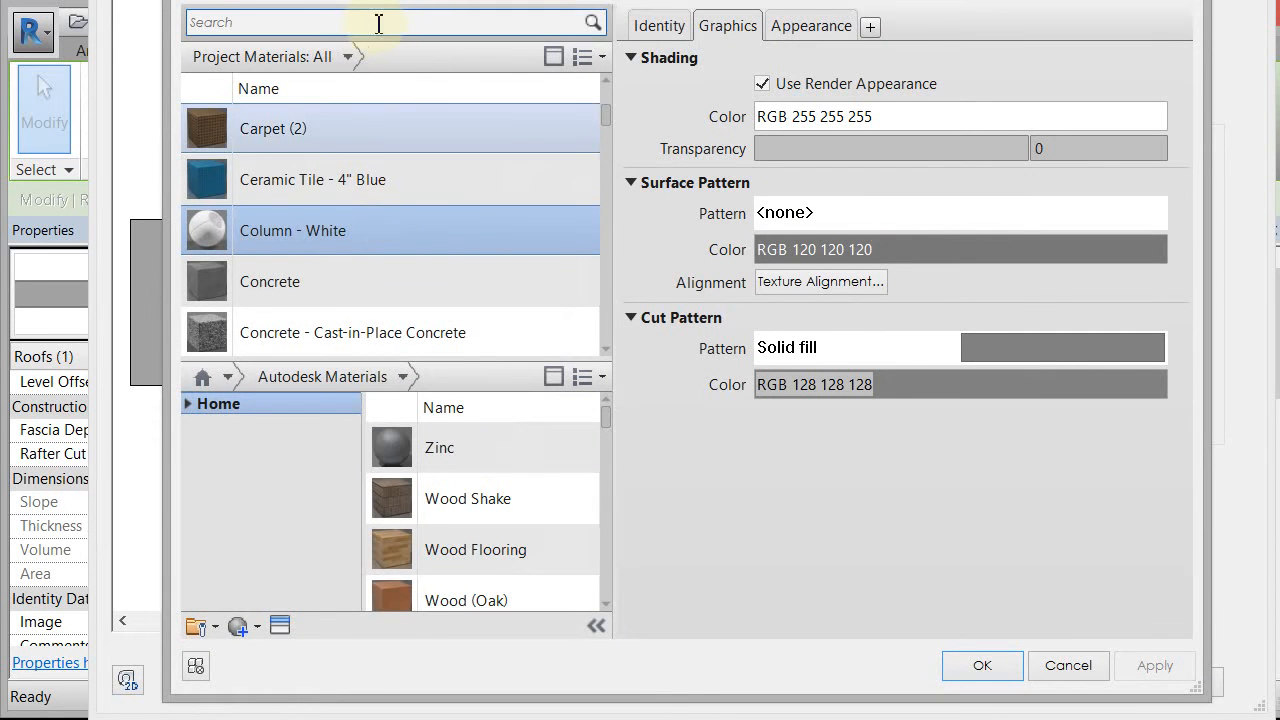
type("fabric")
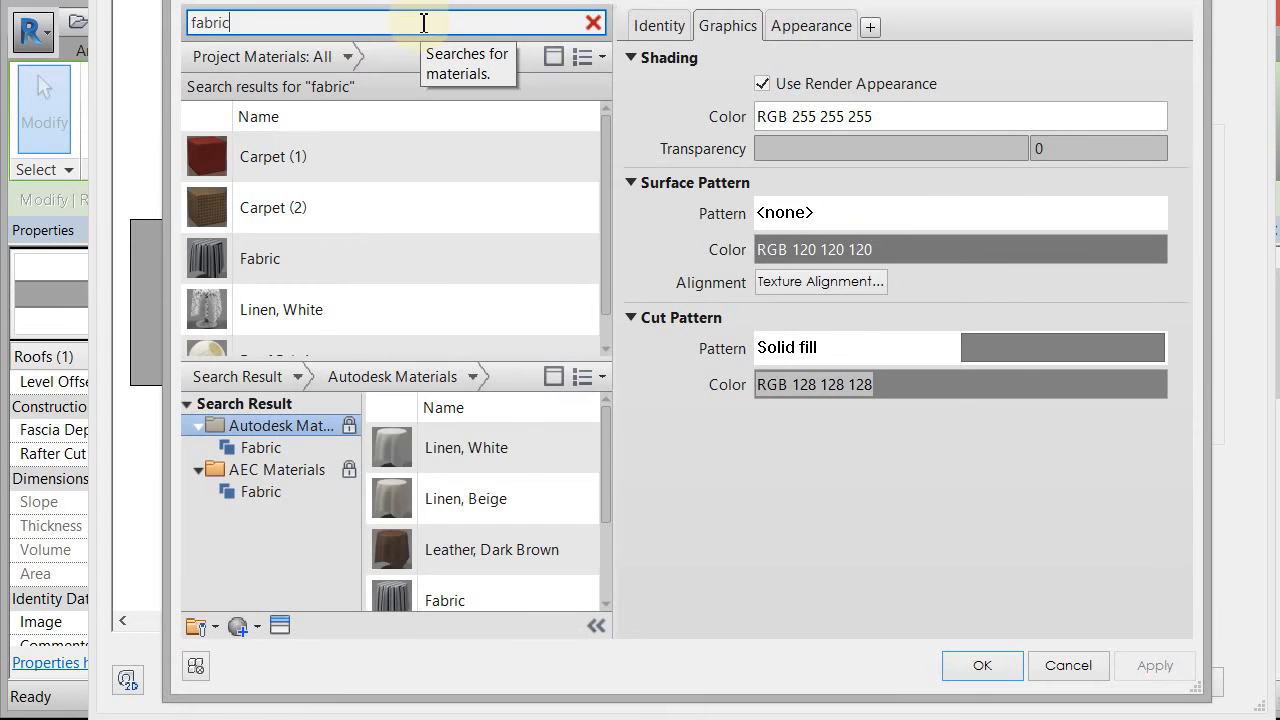
scroll("down", 3)
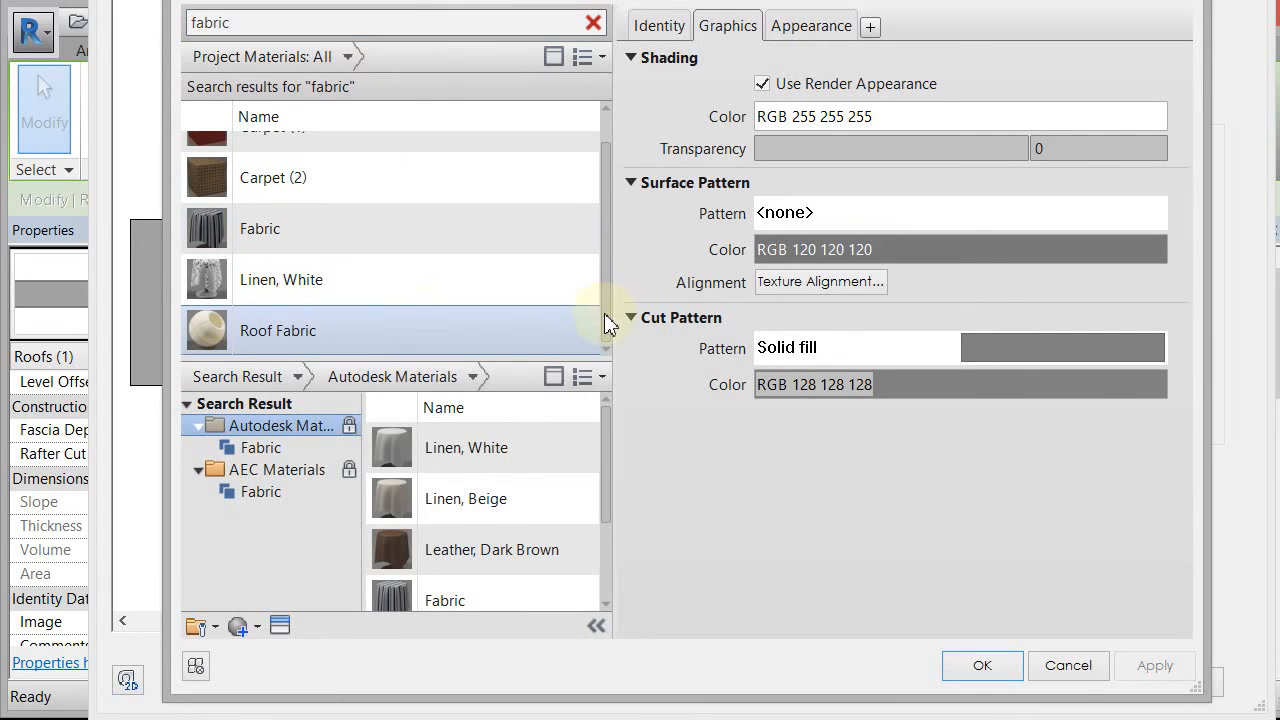
left_click(278, 330)
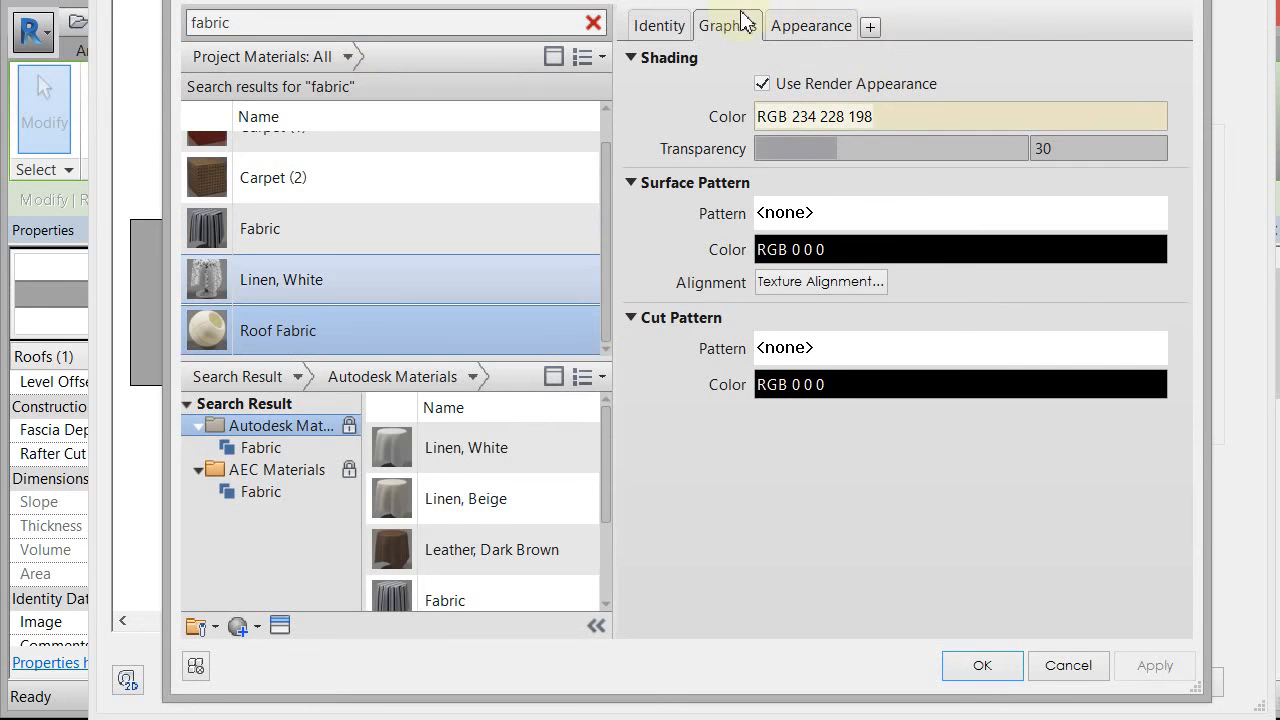
mouse_move(740, 22)
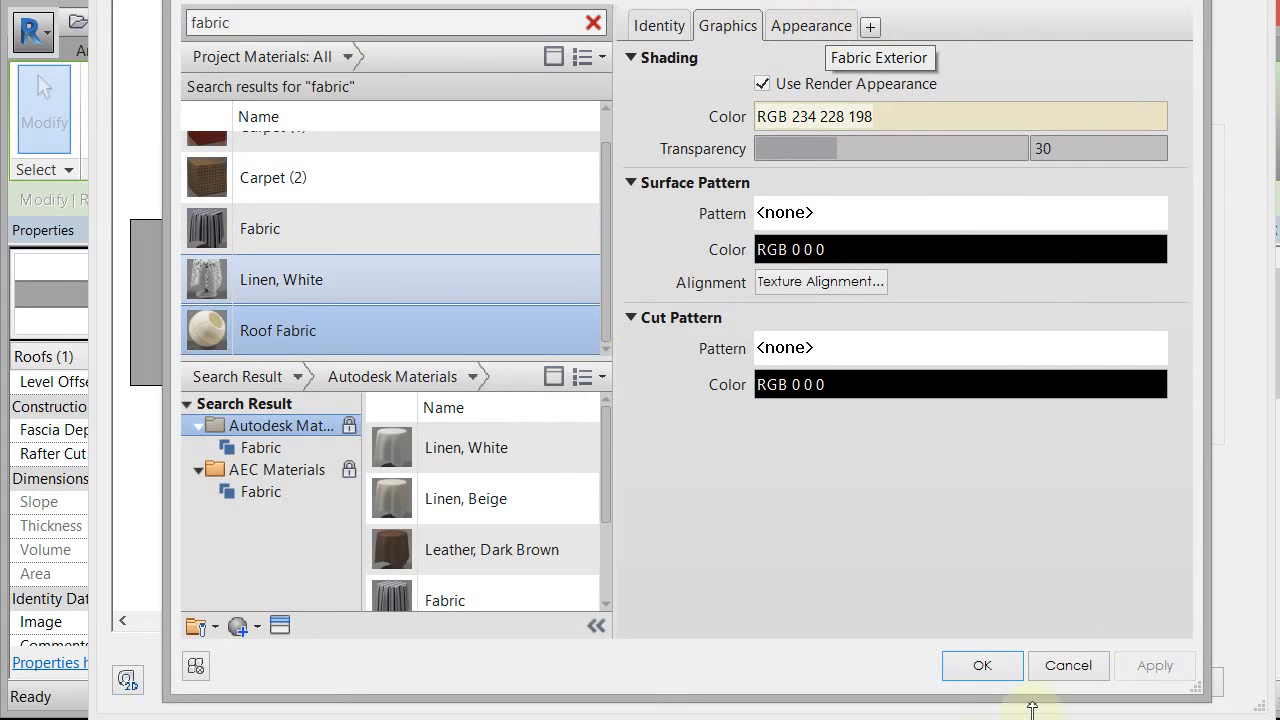
left_click(981, 665)
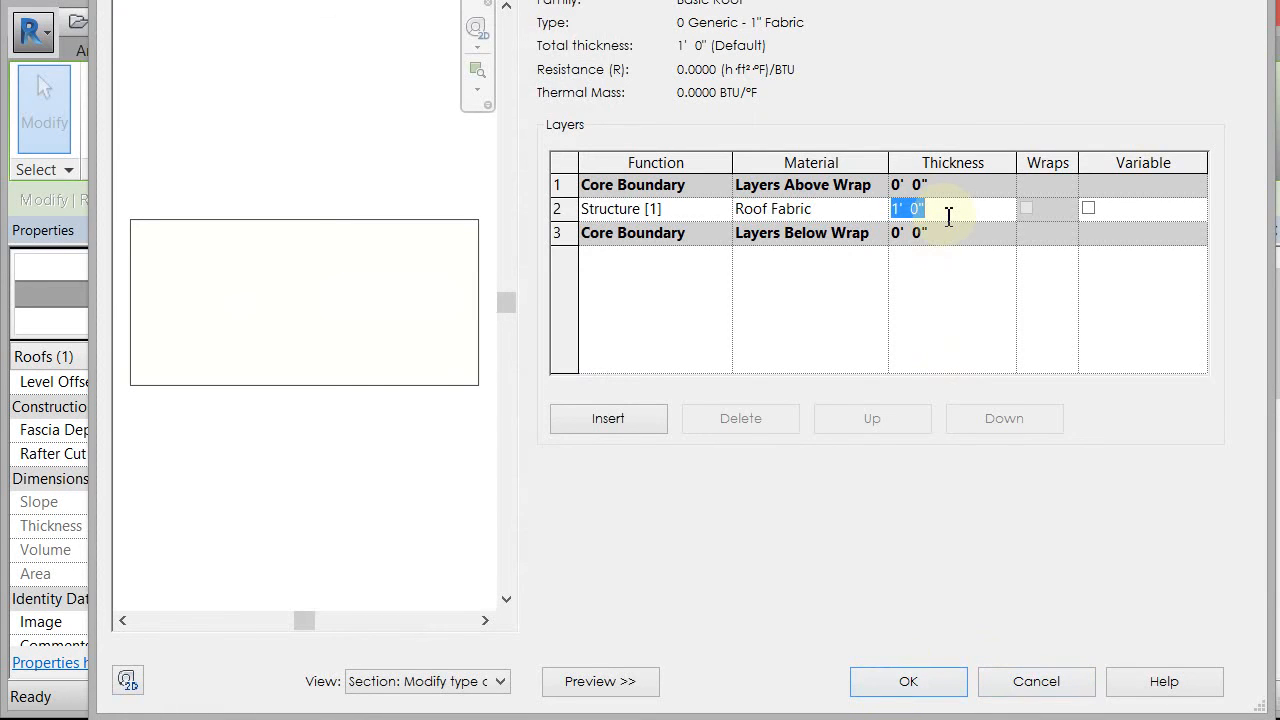
type("1\"")
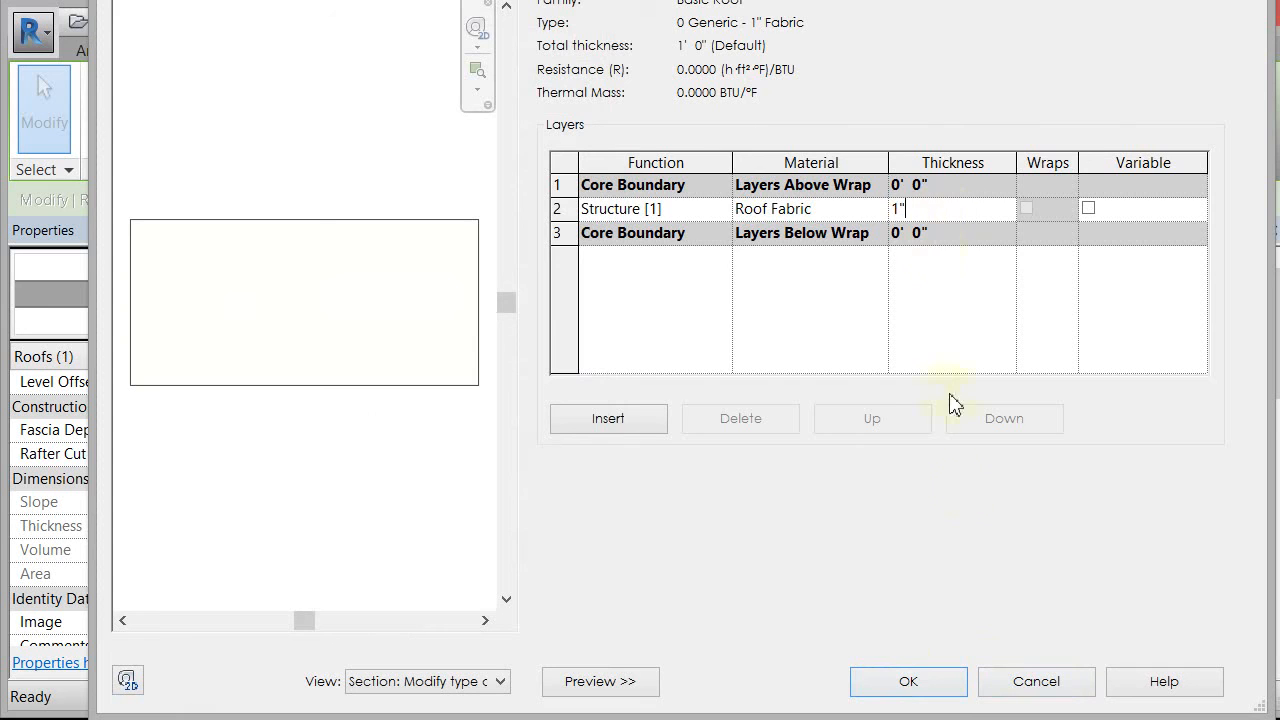
left_click(908, 680)
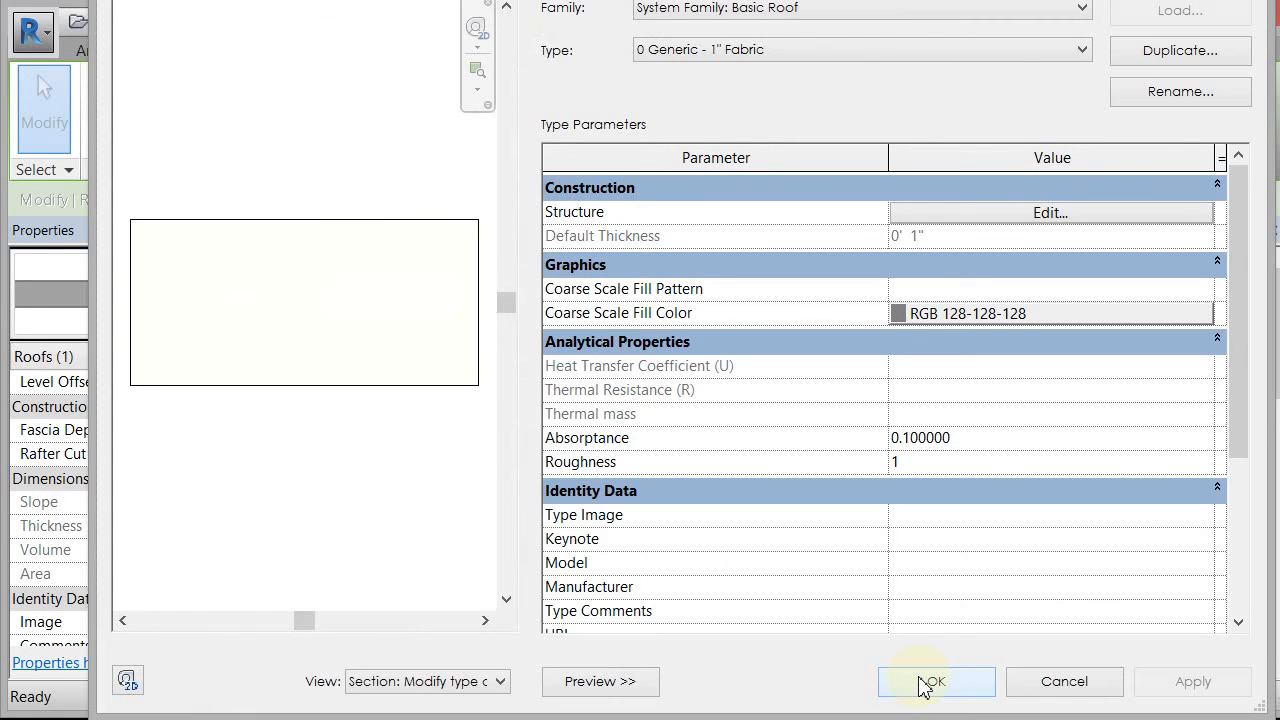
Apply the 1" fabric roof type and orbit the 3D view to inspect the house
left_click(935, 681)
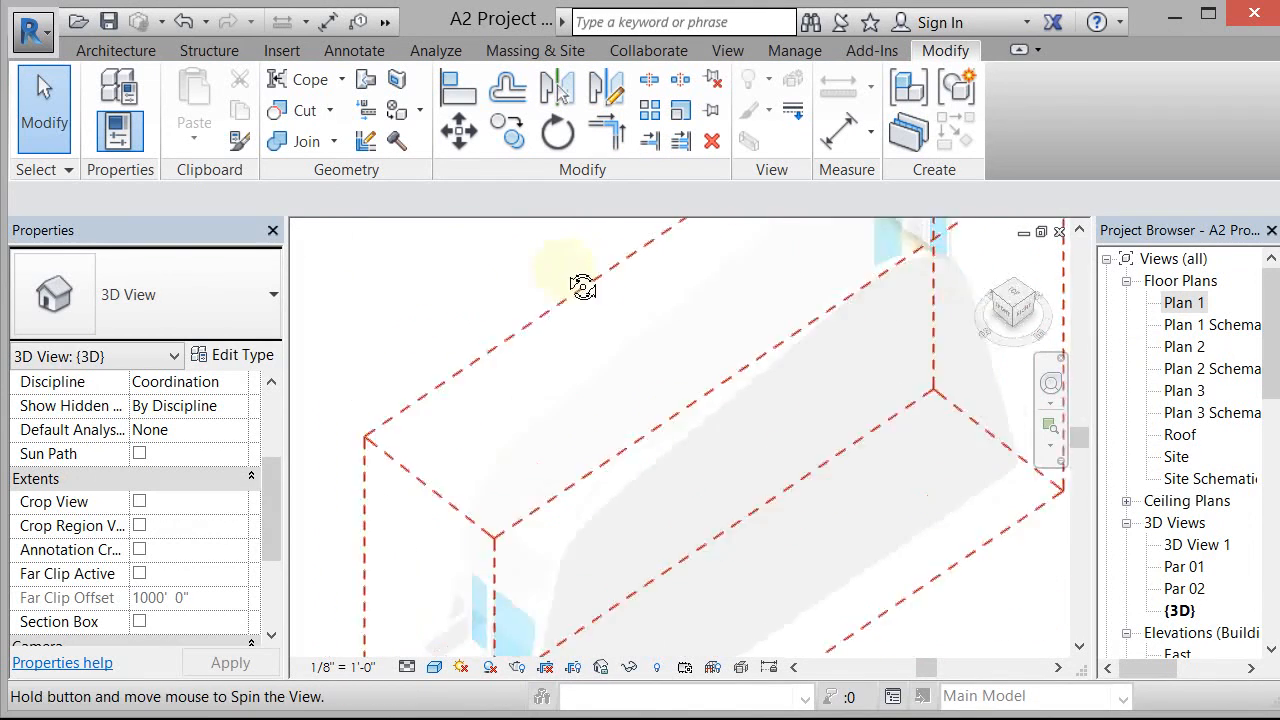
left_click_drag(580, 287, 635, 525)
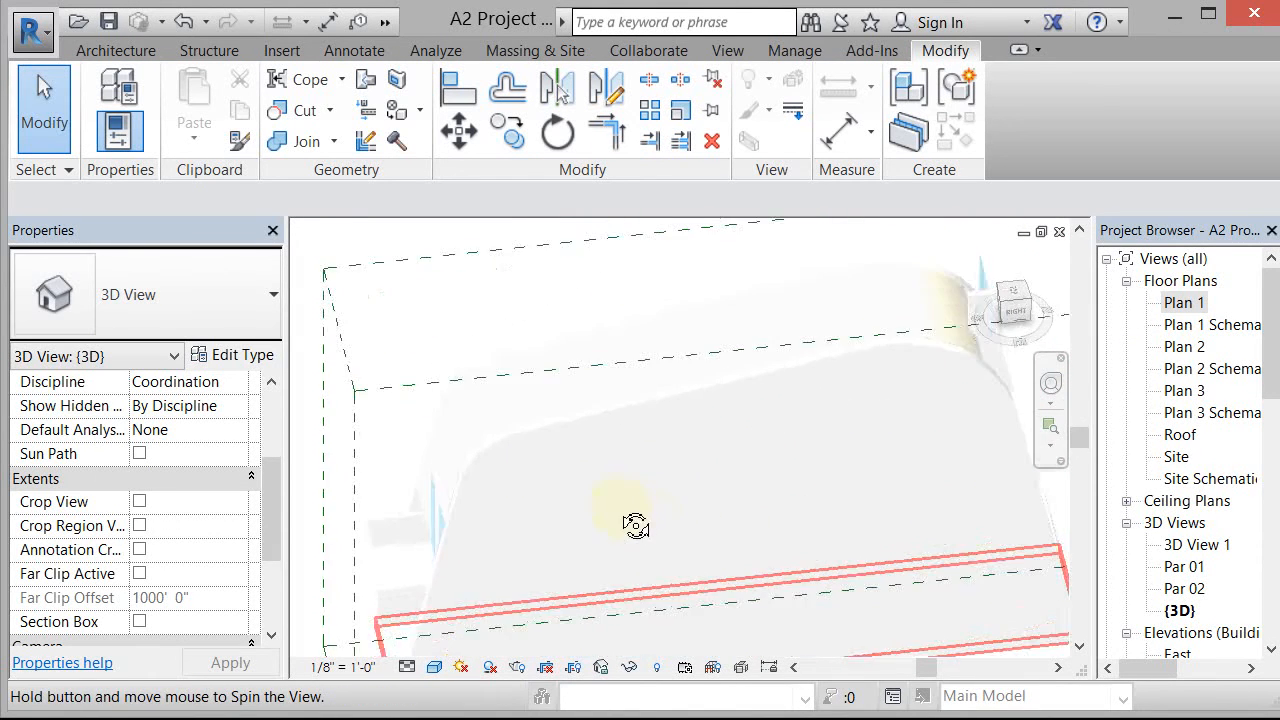
left_click_drag(635, 525, 845, 390)
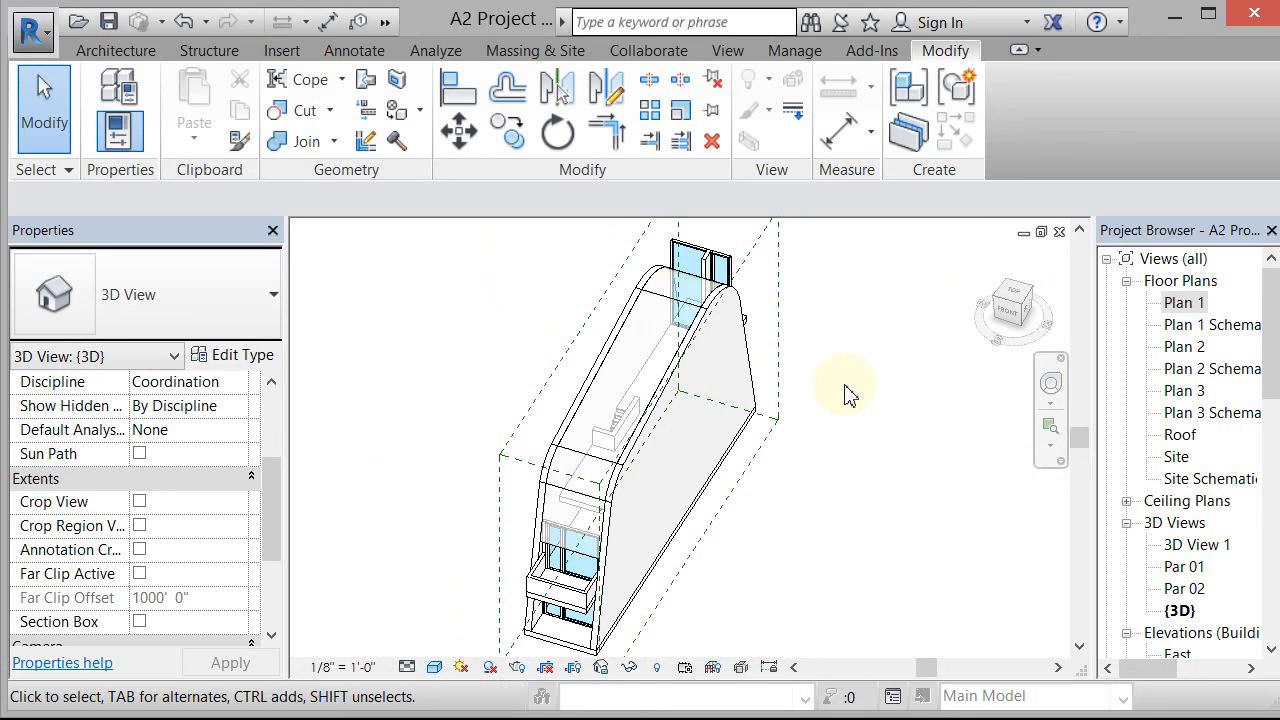
mouse_move(628, 345)
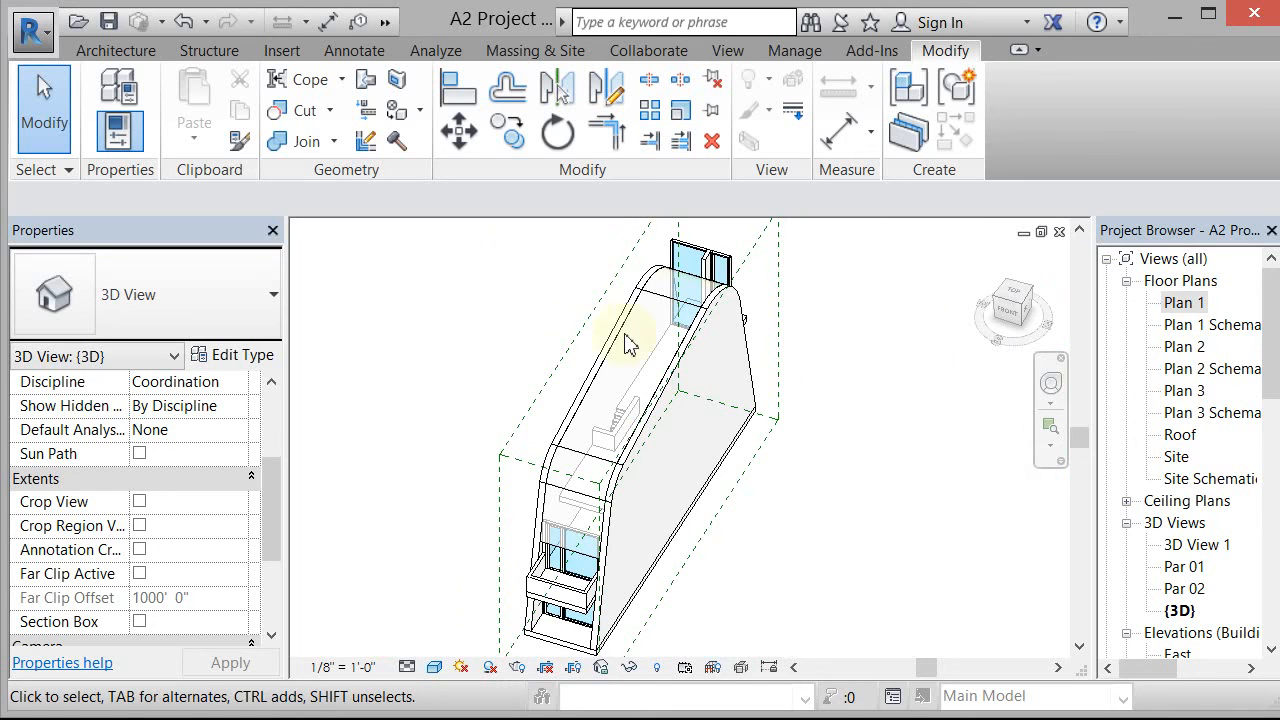